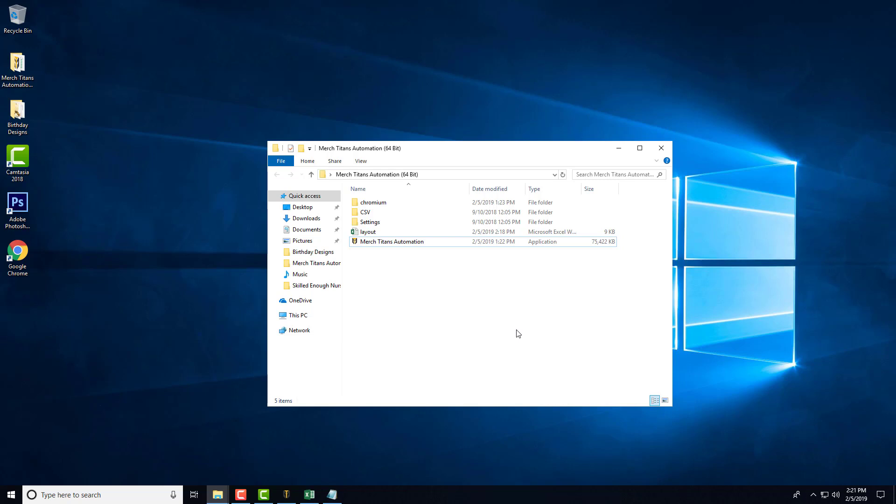
pyautogui.moveTo(495, 324)
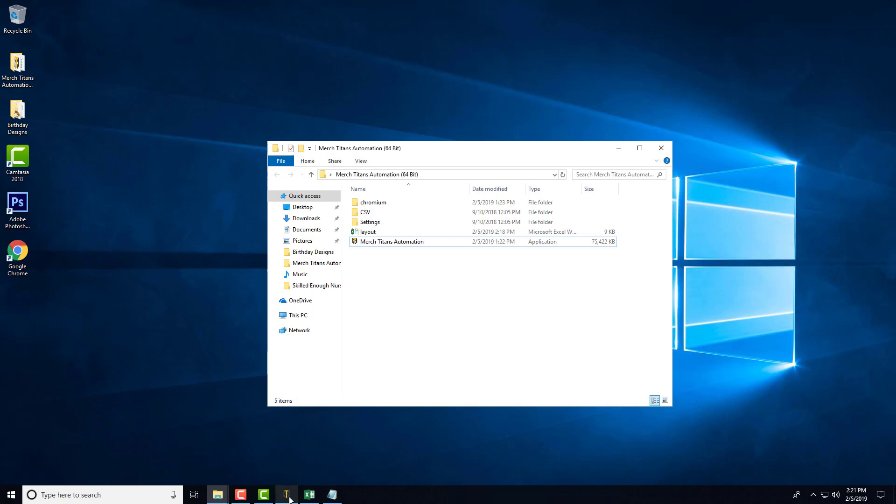
# Export the default XLSX layout and save it as the layout workbook in the app folder
pyautogui.click(285, 494)
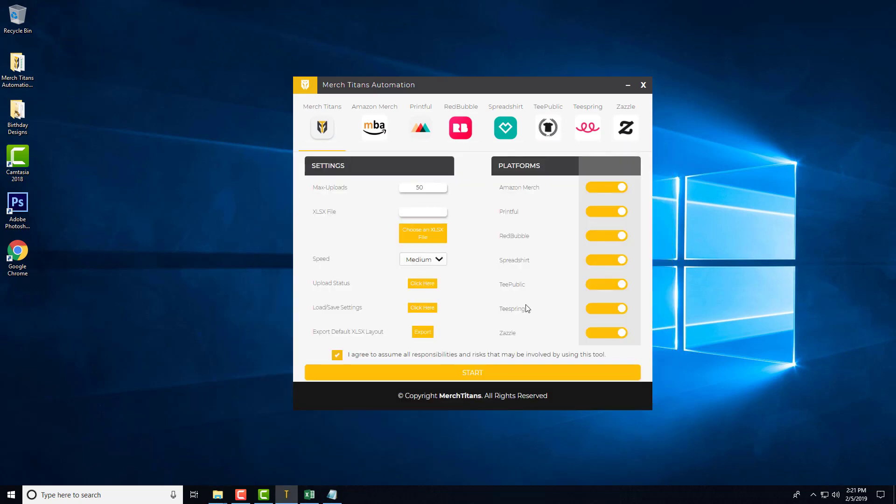
pyautogui.moveTo(520, 274)
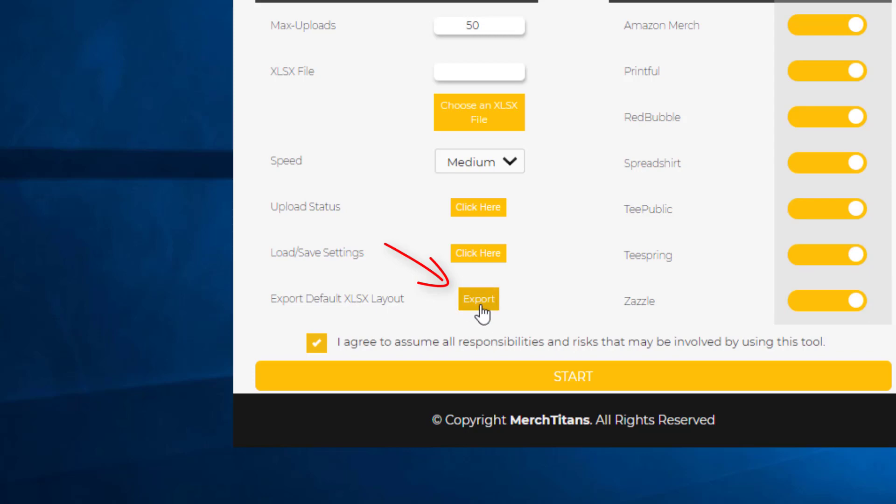
pyautogui.click(478, 299)
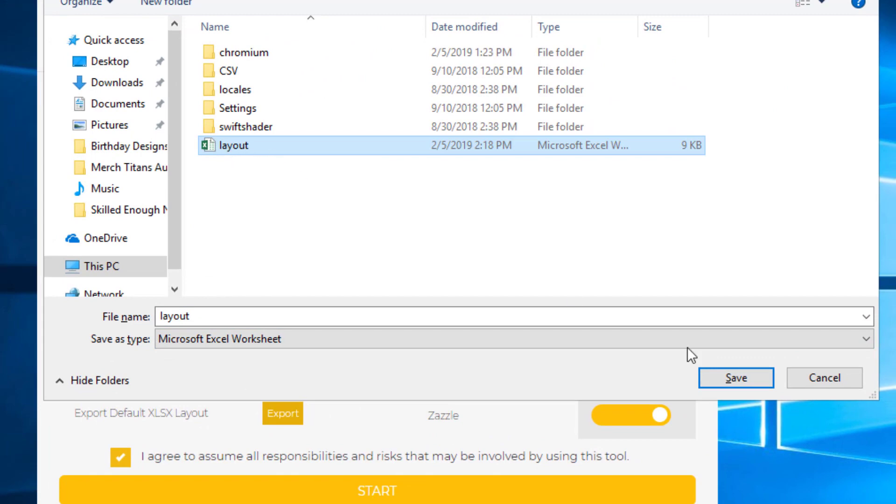
pyautogui.click(735, 377)
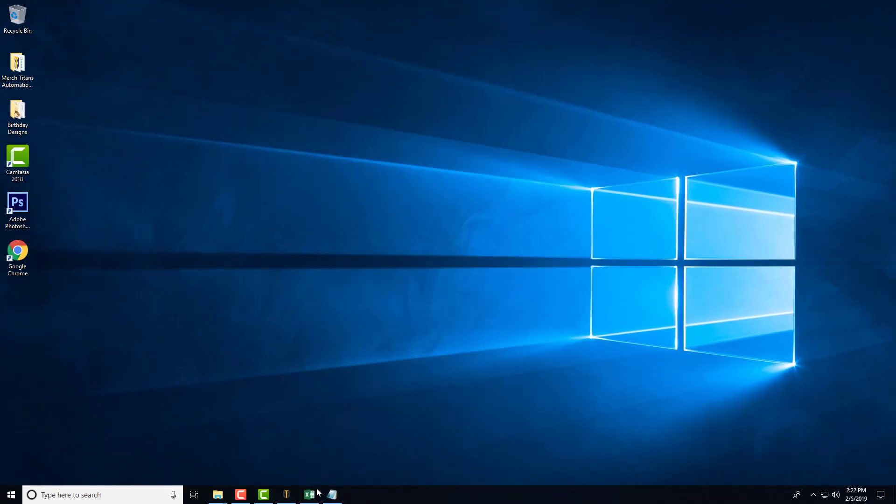
pyautogui.click(218, 494)
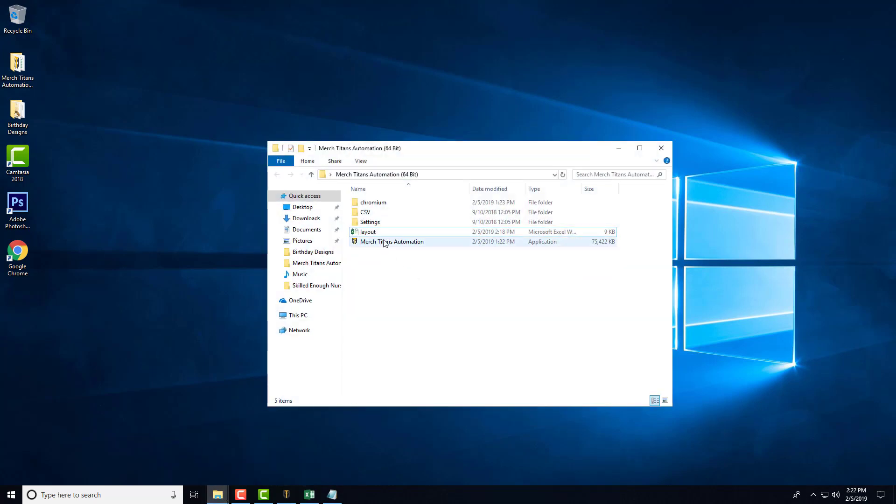
pyautogui.click(367, 232)
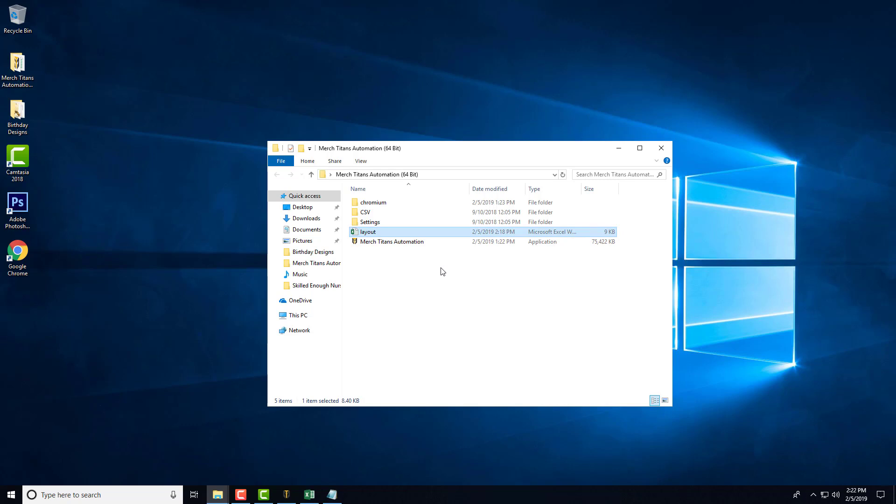
pyautogui.moveTo(391, 236)
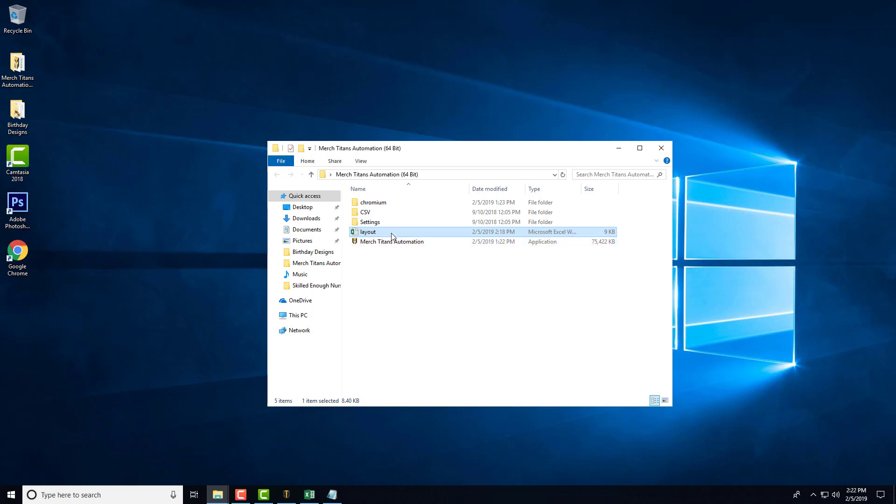
pyautogui.moveTo(369, 232)
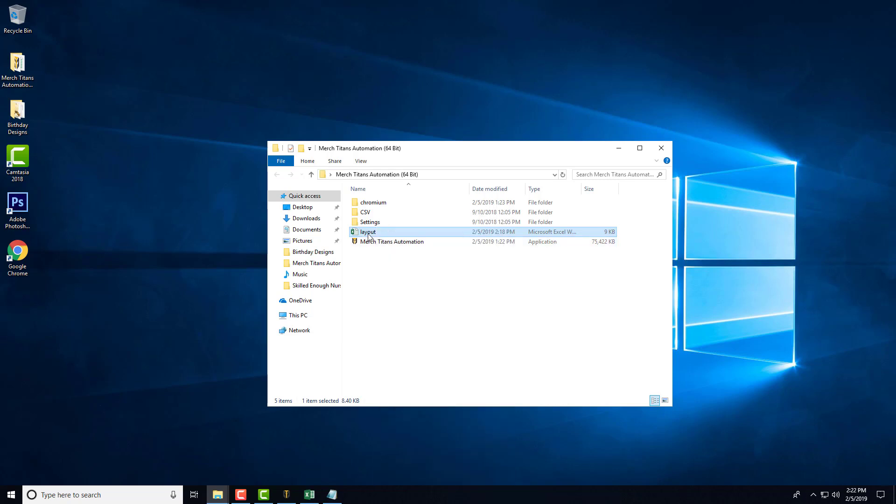
pyautogui.click(413, 381)
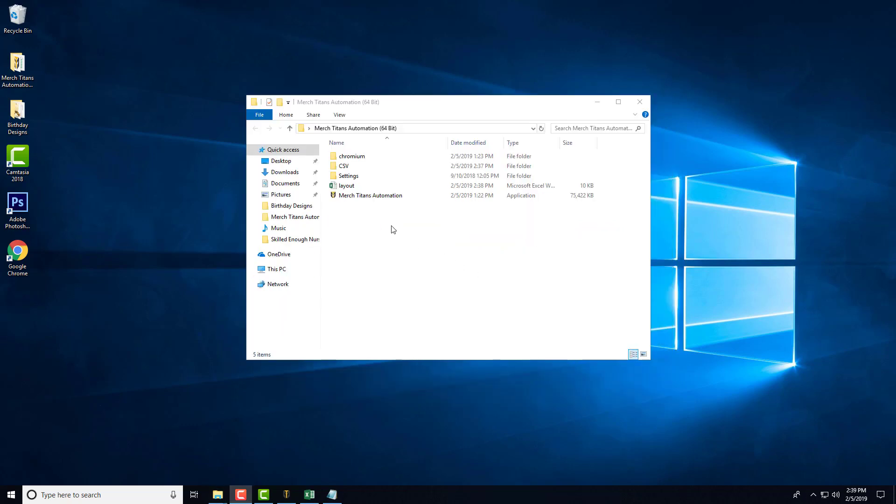
pyautogui.moveTo(398, 236)
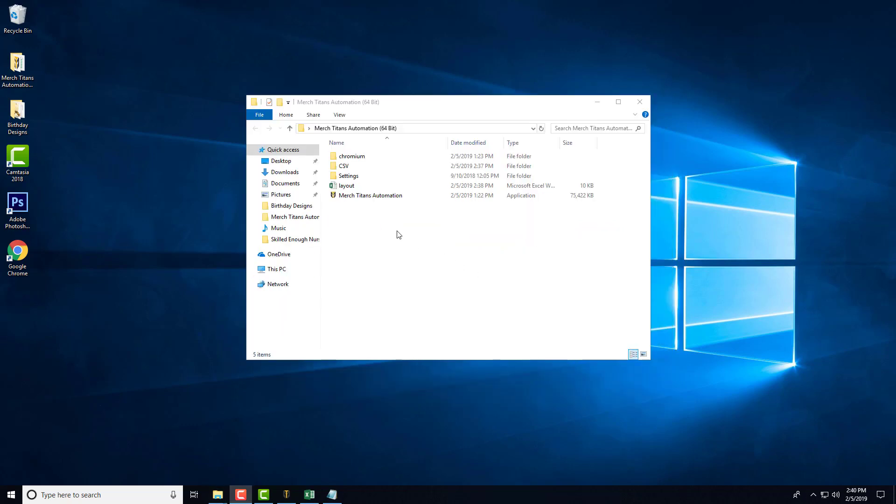
pyautogui.click(346, 185)
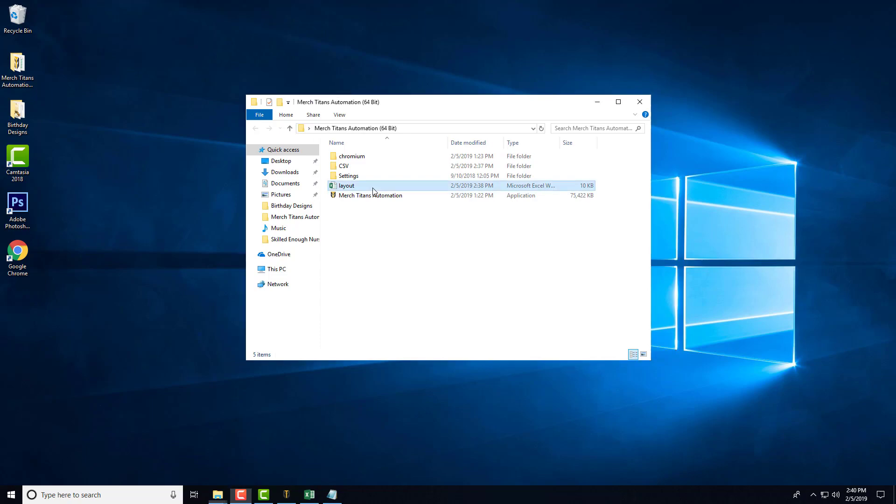
# Open layout.xlsx and AutoFit the Title, Description and TeePublic tag columns to their headers
pyautogui.doubleClick(346, 185)
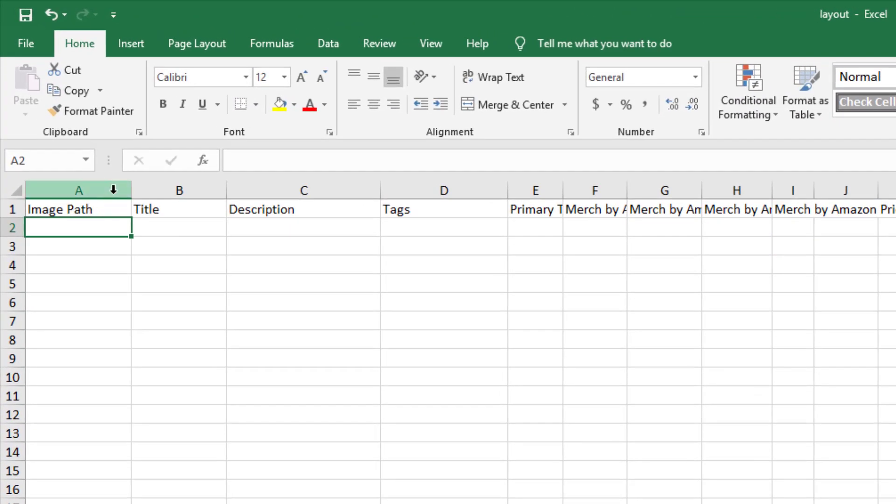
pyautogui.click(178, 190)
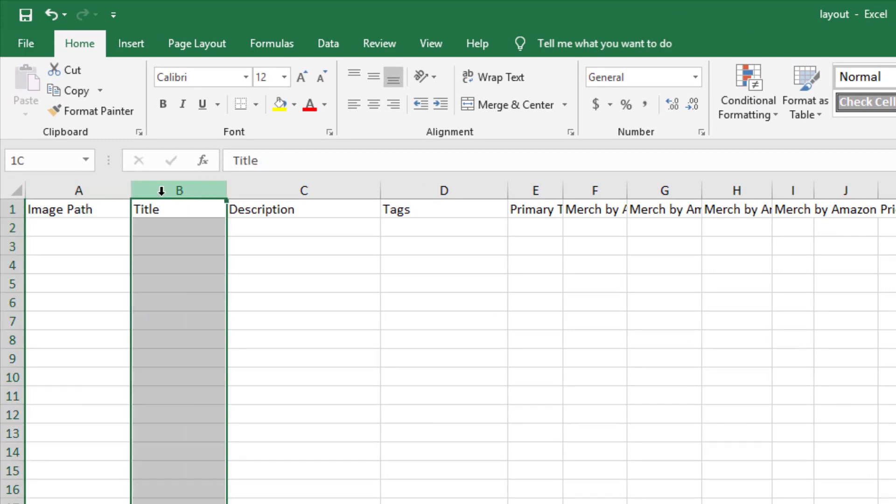
pyautogui.click(303, 208)
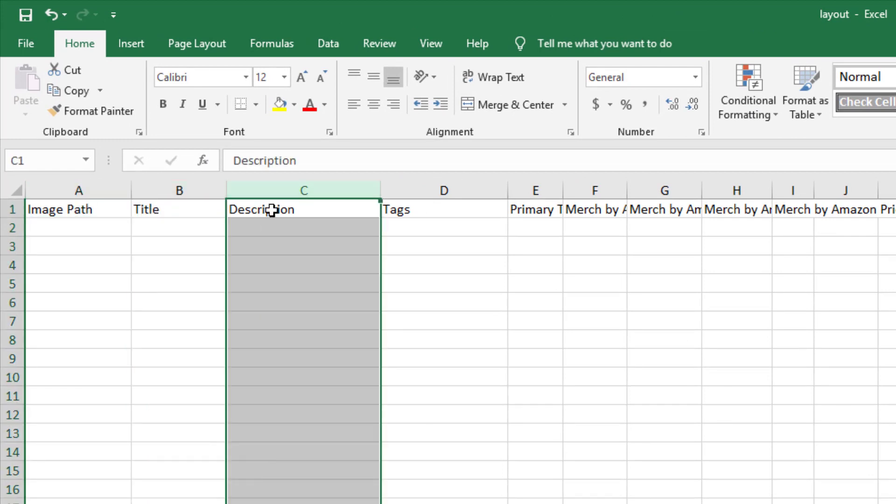
pyautogui.click(442, 189)
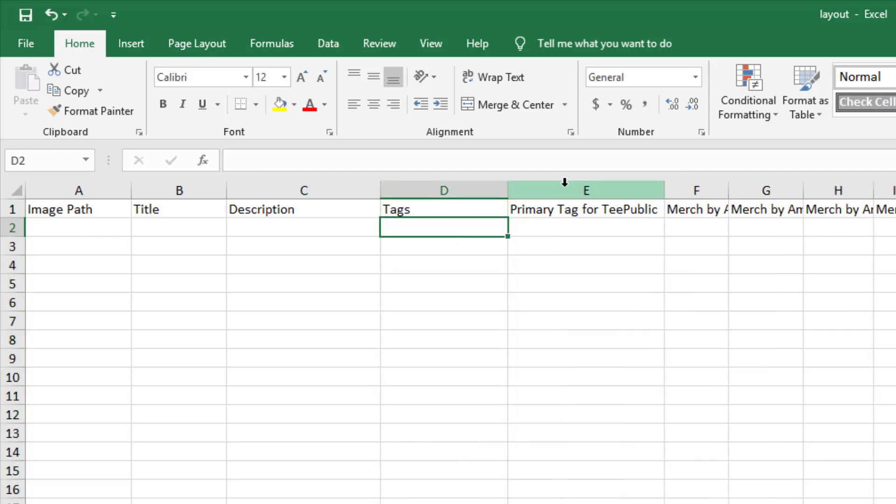
pyautogui.click(584, 190)
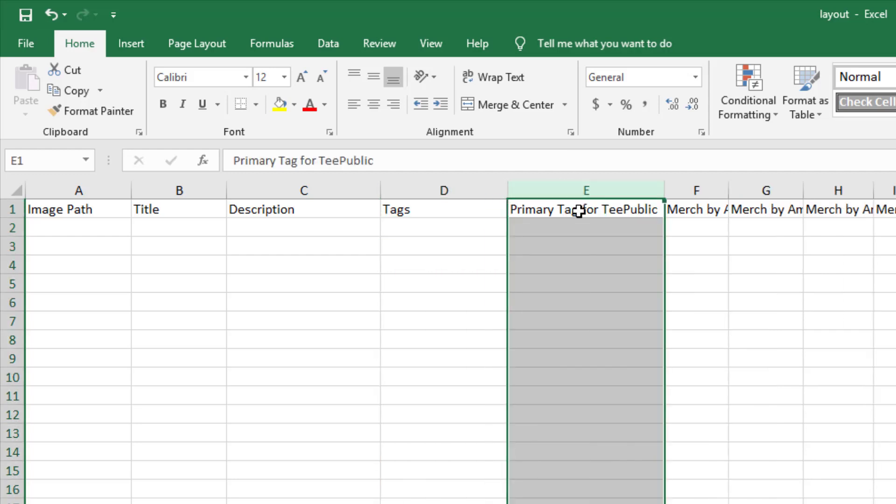
pyautogui.click(584, 228)
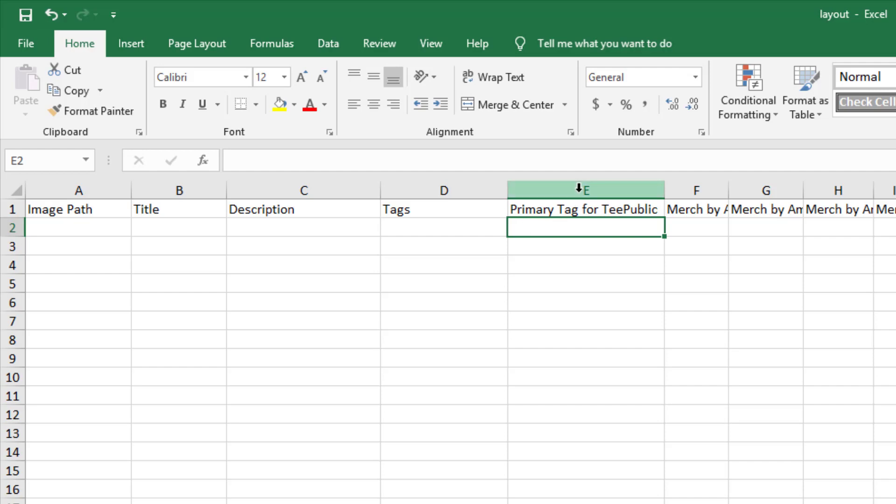
# Select columns A through E and the Image Path column to fit the remaining headers
pyautogui.moveTo(303, 189); pyautogui.dragTo(584, 189)
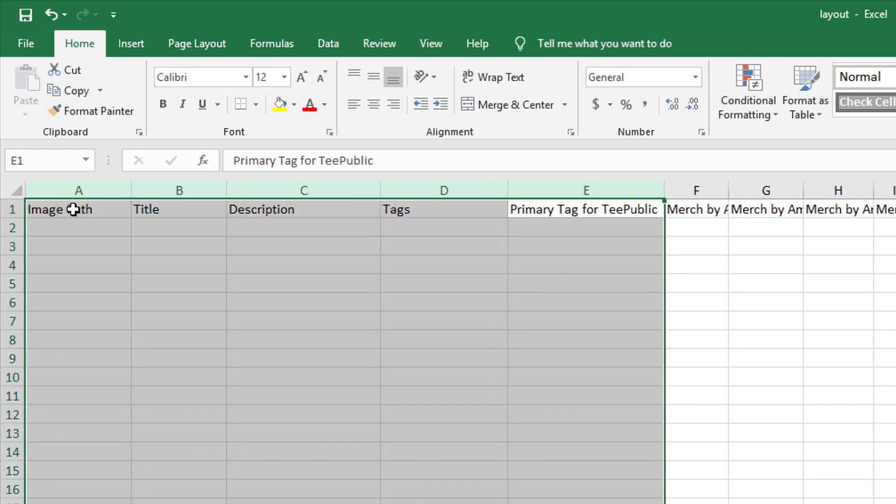
pyautogui.moveTo(577, 430)
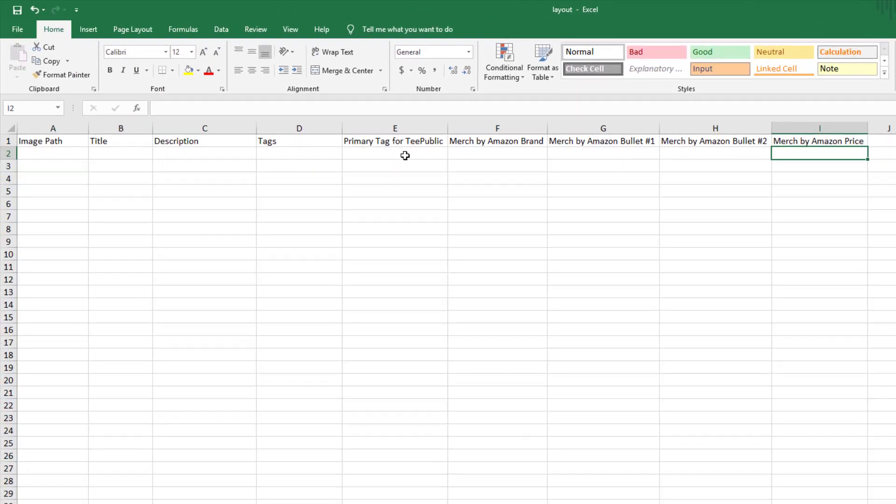
pyautogui.click(205, 128)
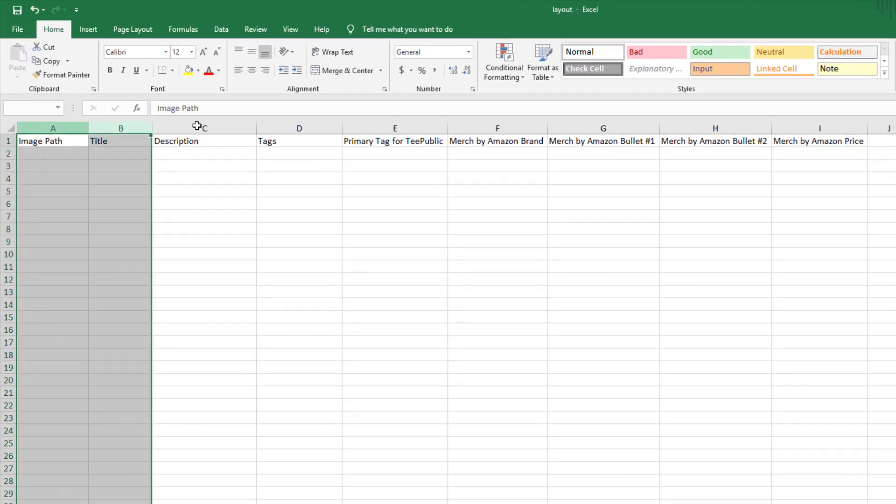
pyautogui.click(53, 141)
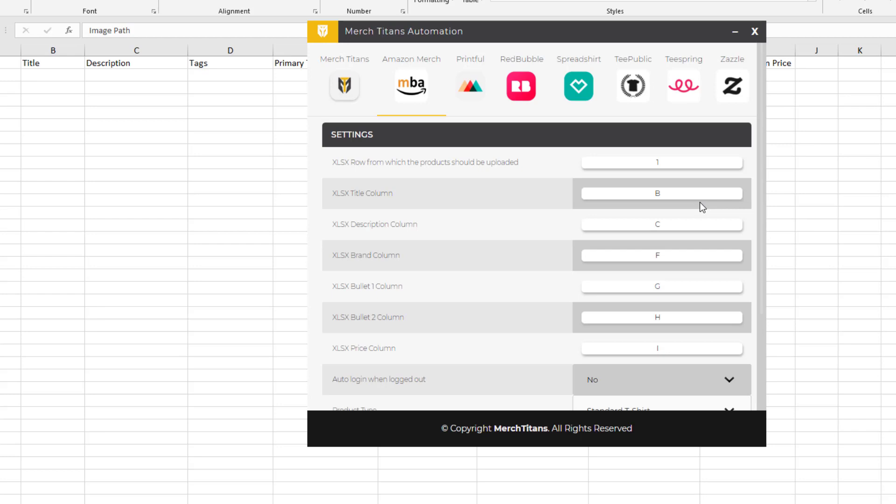
pyautogui.moveTo(715, 211)
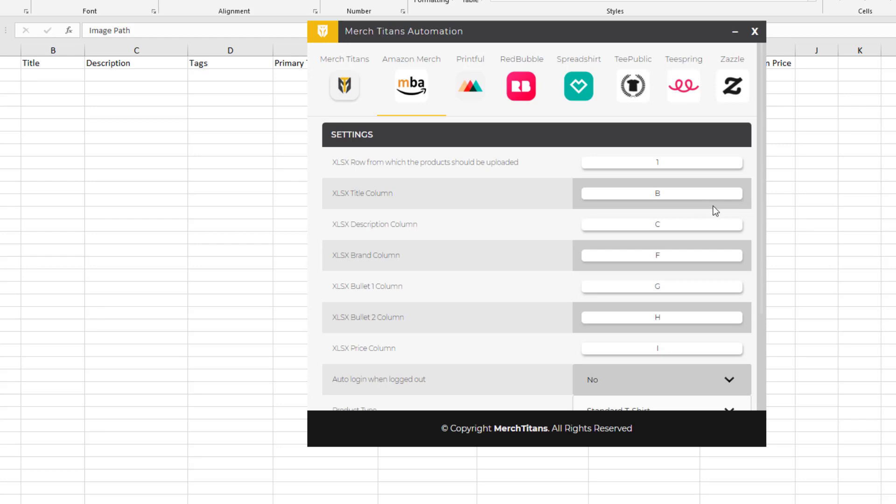
pyautogui.moveTo(693, 238)
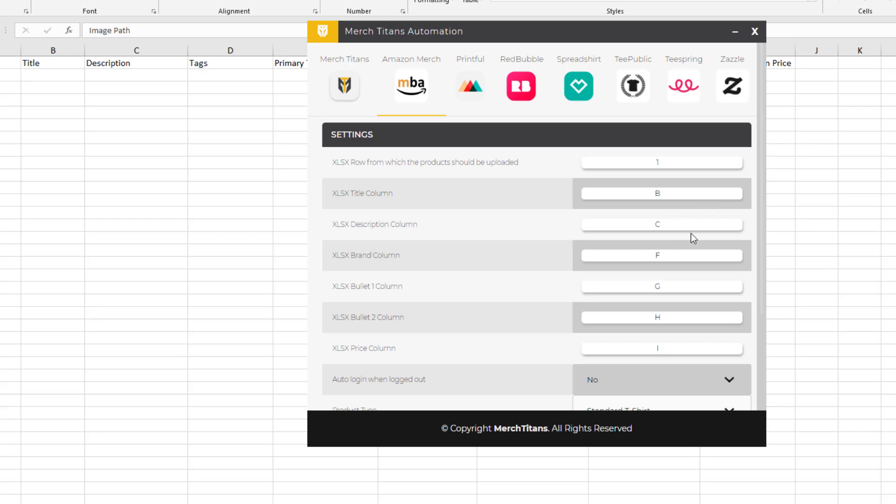
# Match the Brand, Bullet, Price, Description and Tags column letters to the workbook, then window Excel smaller
pyautogui.click(660, 224)
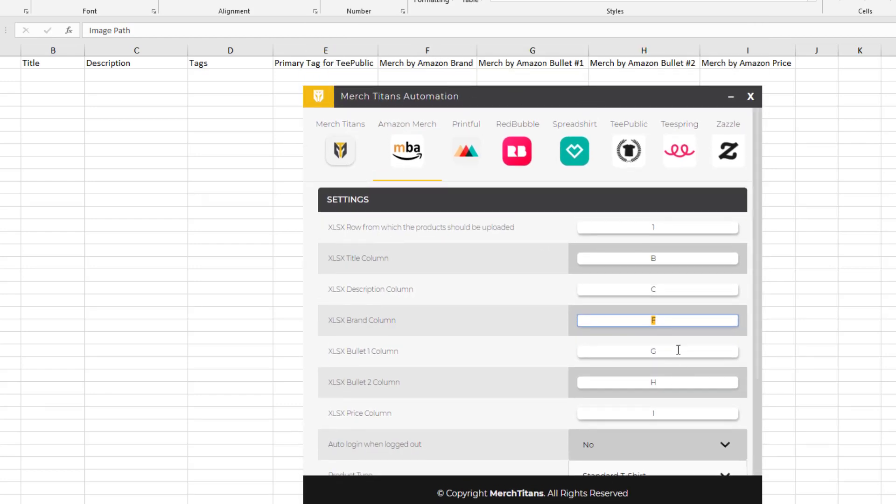
pyautogui.click(657, 351)
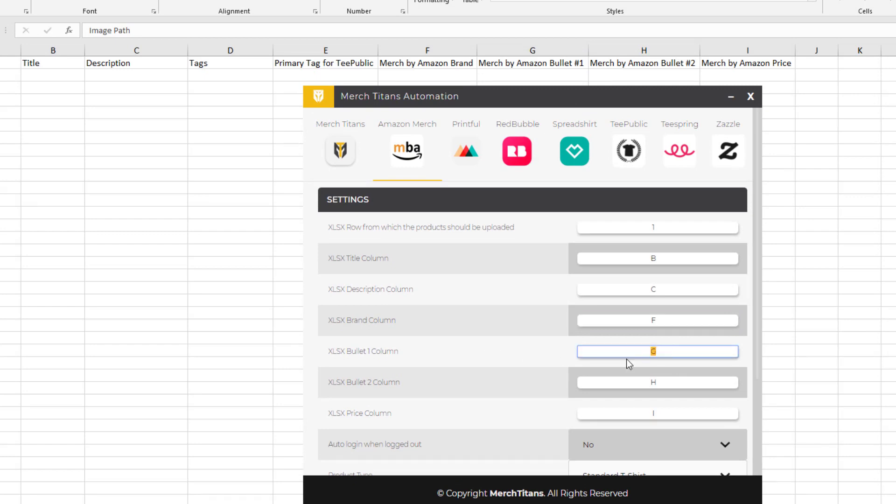
pyautogui.click(657, 383)
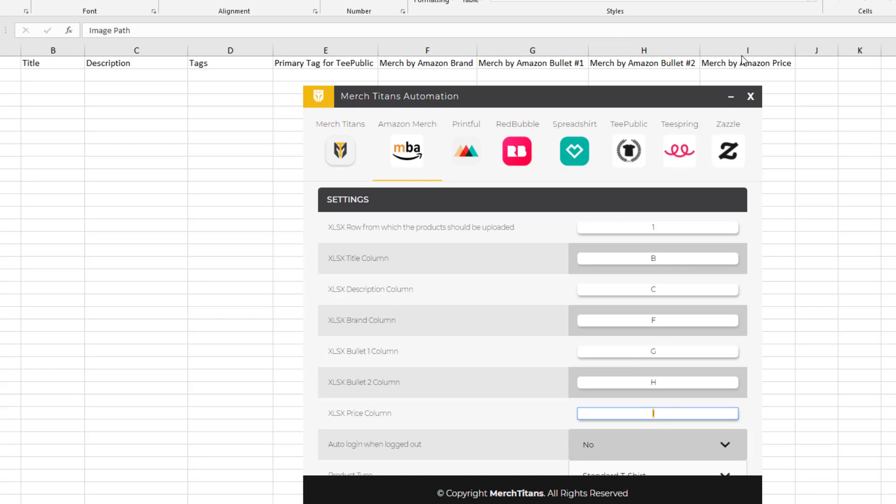
pyautogui.scroll(-3)
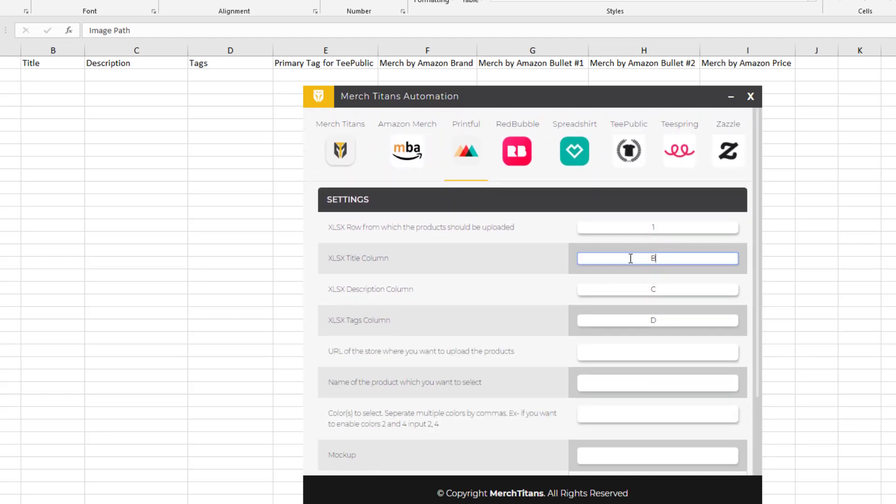
pyautogui.click(657, 289)
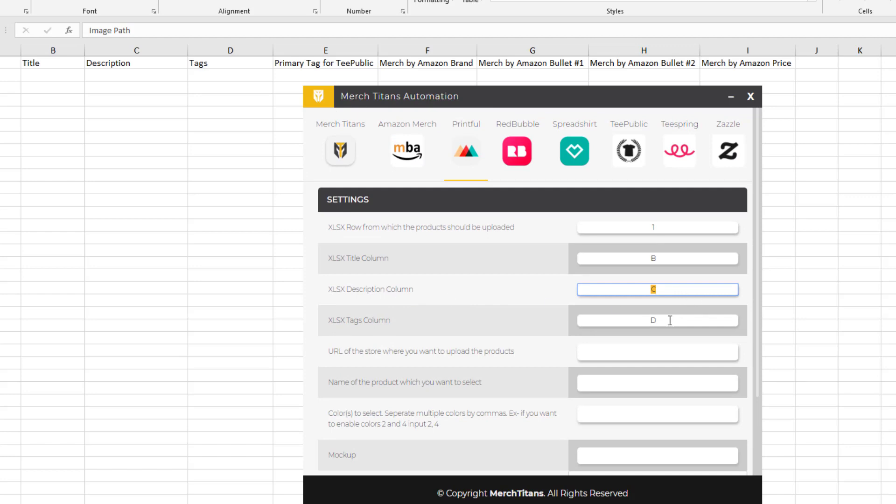
pyautogui.click(657, 320)
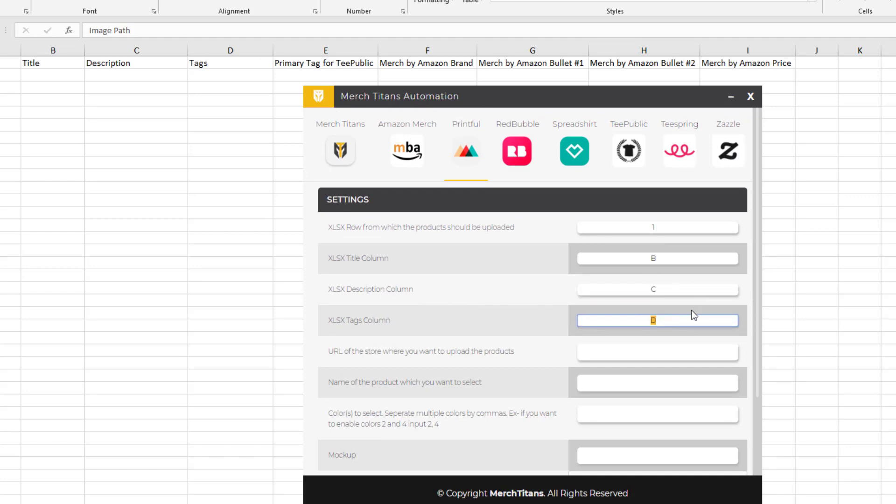
pyautogui.write('F')
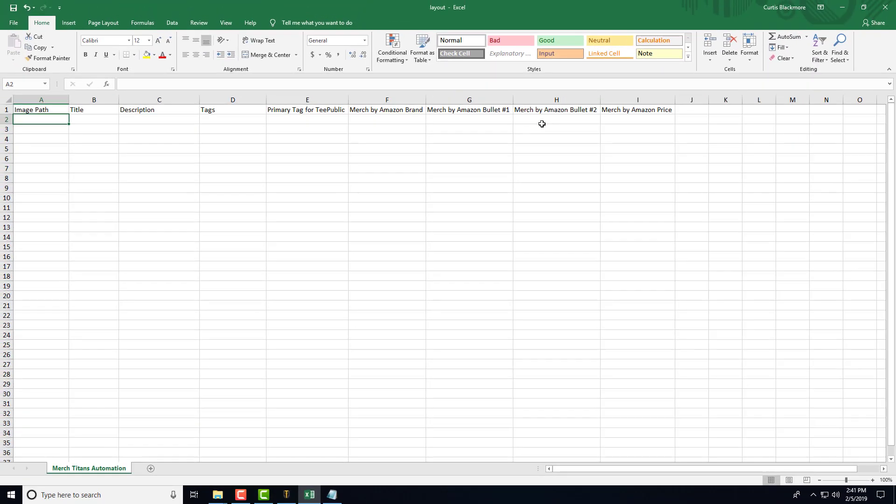
pyautogui.click(841, 7)
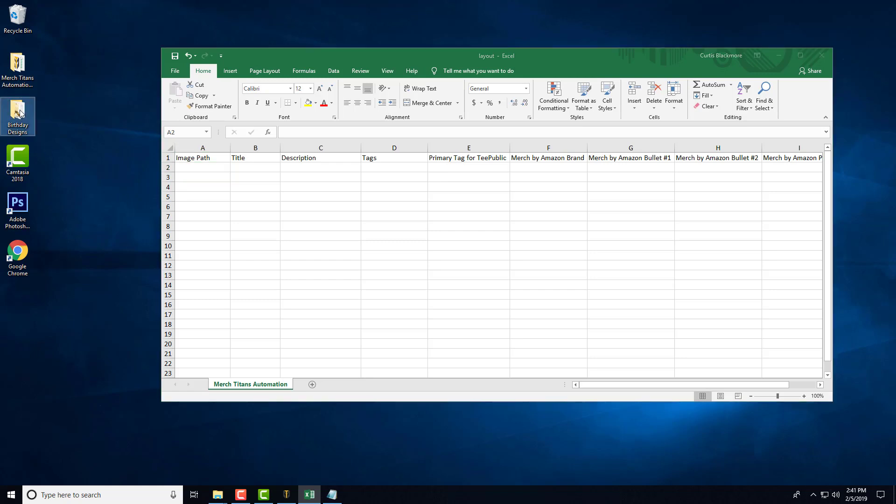
# Open the Birthday Designs folder and confirm the designs stay sorted as they are
pyautogui.doubleClick(17, 111)
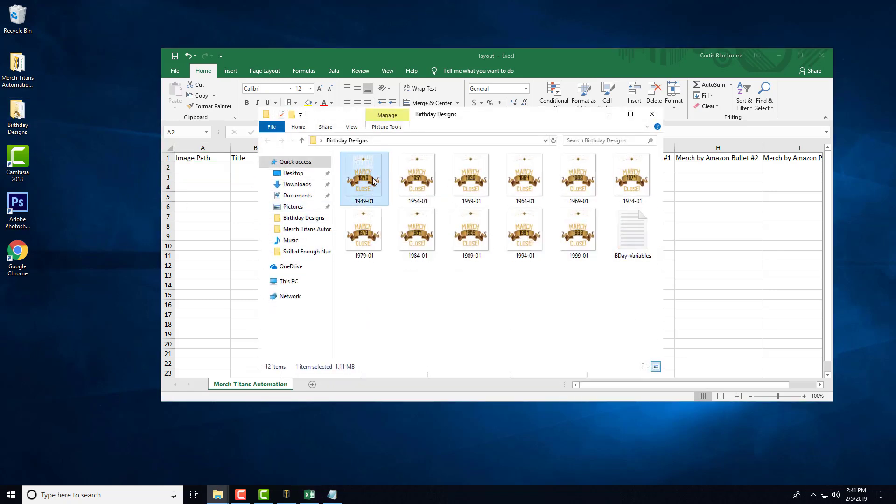
pyautogui.moveTo(364, 178)
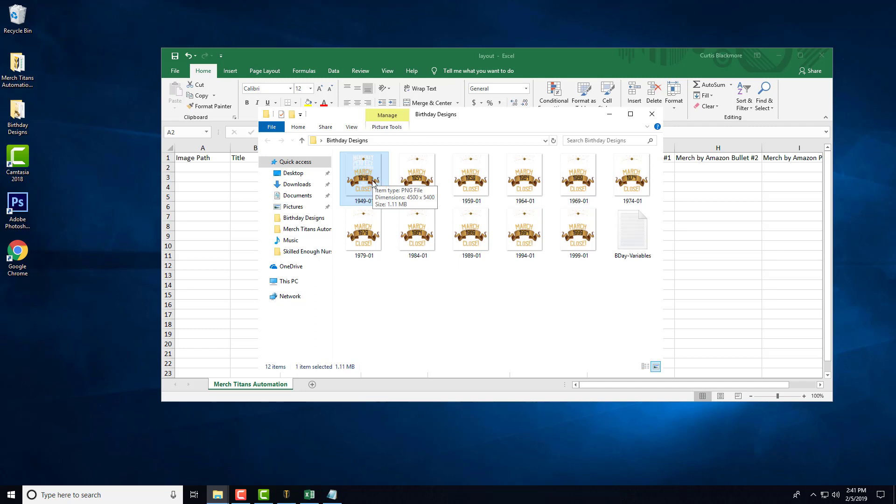
pyautogui.click(417, 174)
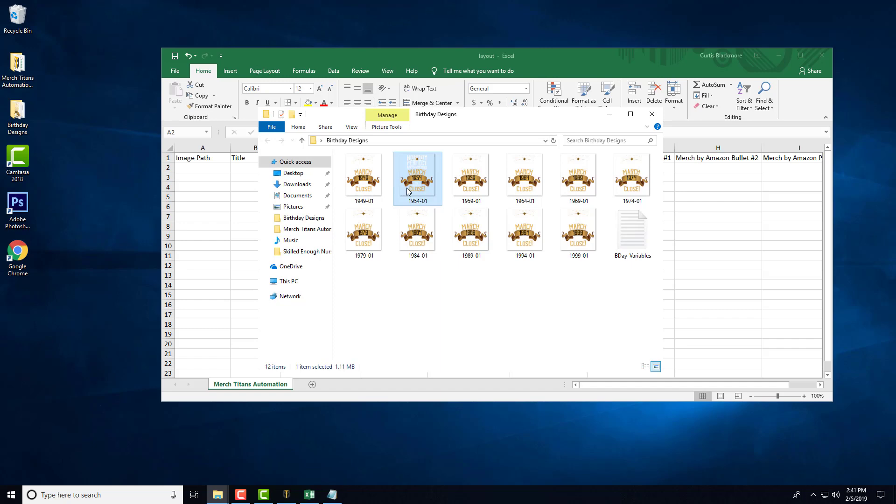
pyautogui.click(523, 175)
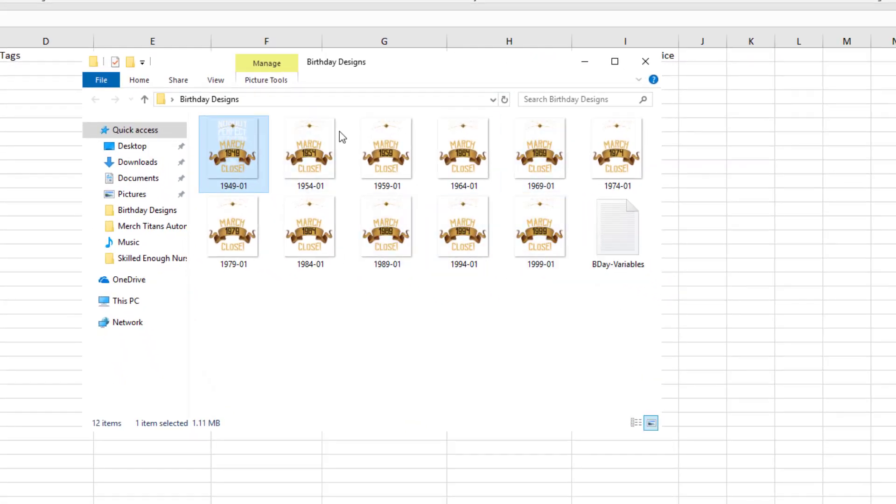
pyautogui.rightClick(437, 372)
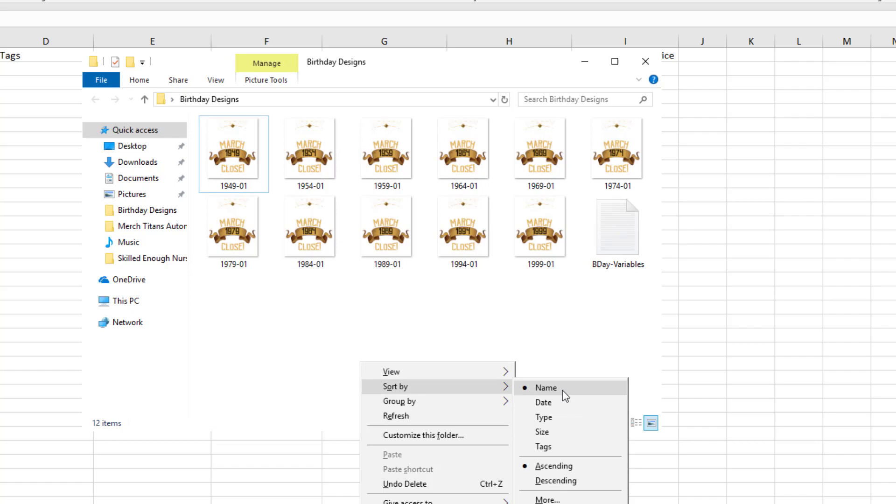
pyautogui.moveTo(467, 327)
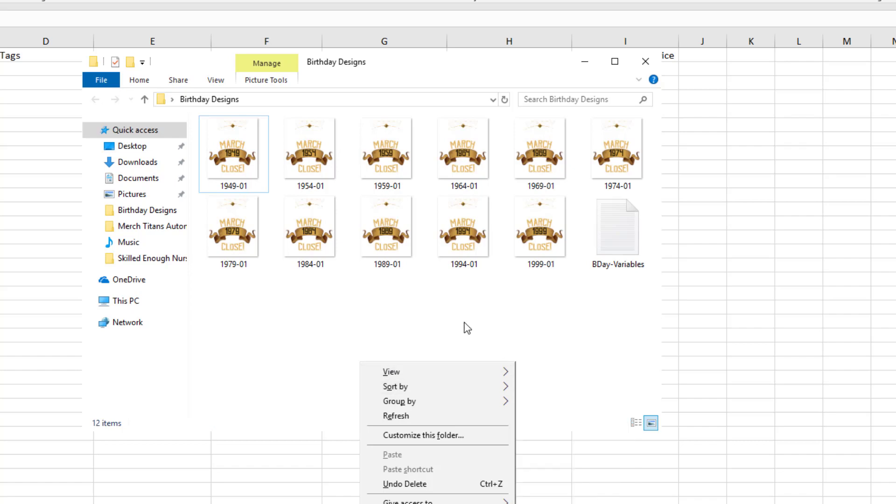
pyautogui.click(233, 149)
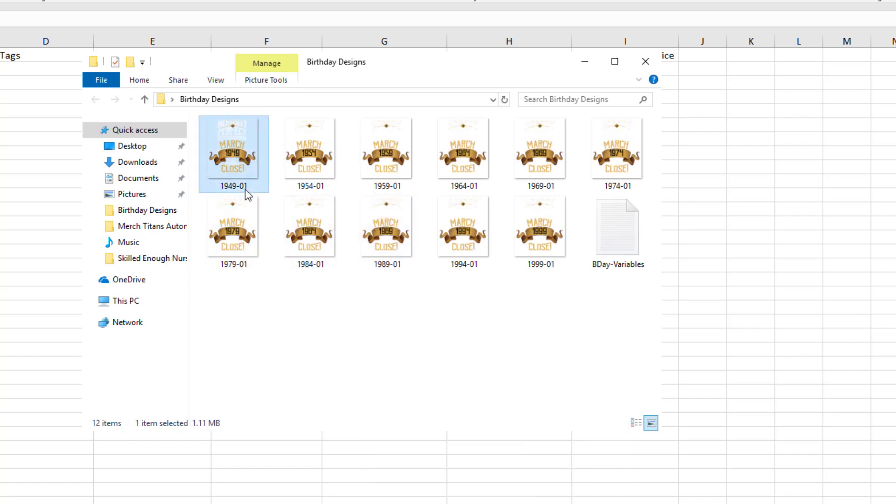
# Select designs 1949-01 through 1999-01 and copy their full file paths
pyautogui.click(539, 226)
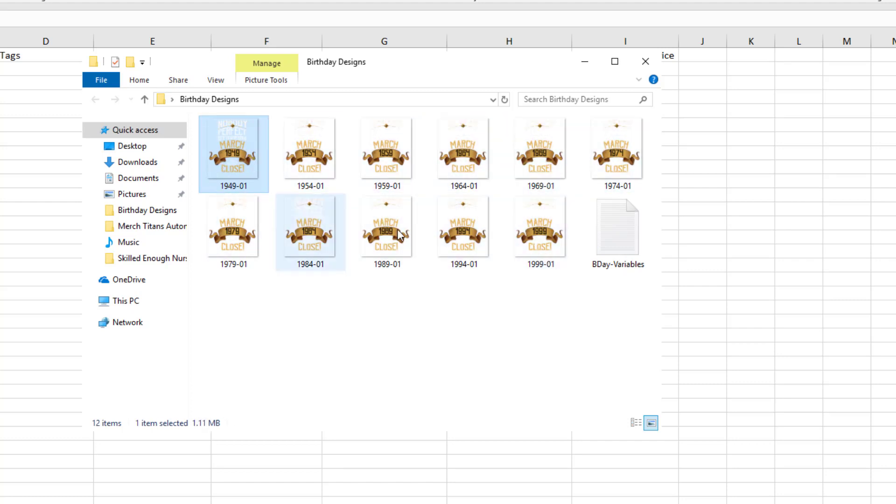
pyautogui.click(540, 231)
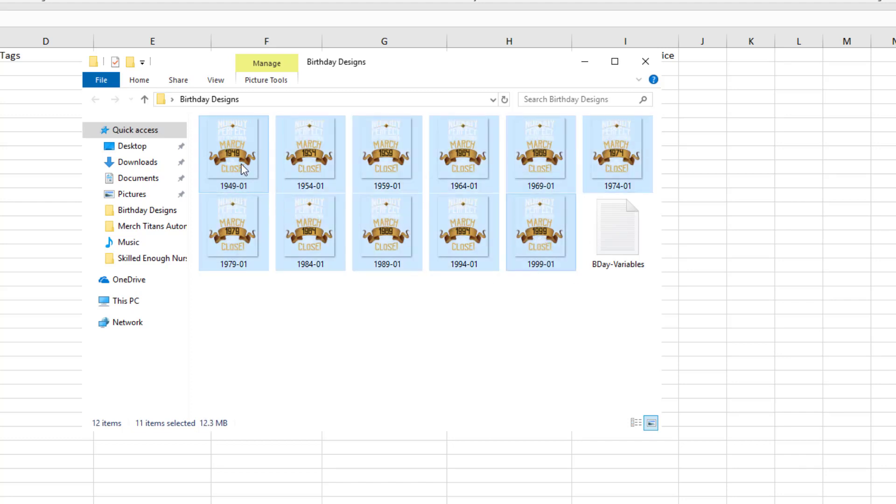
pyautogui.moveTo(240, 159)
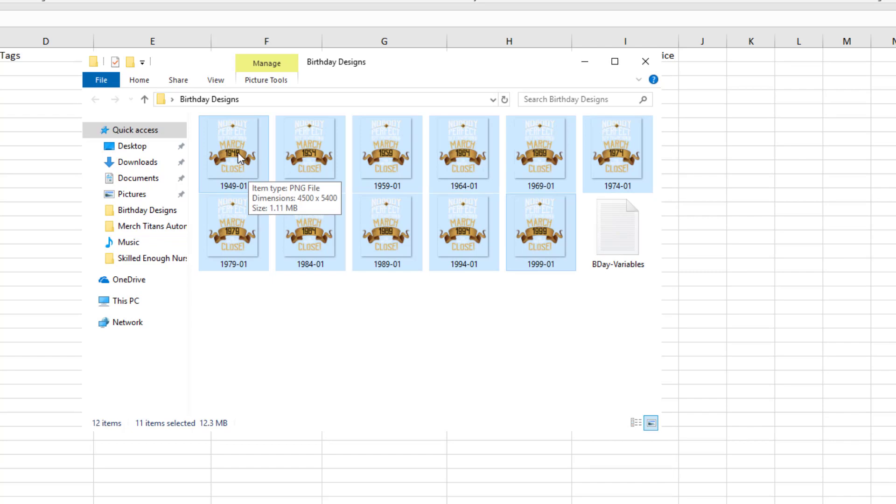
pyautogui.rightClick(239, 156)
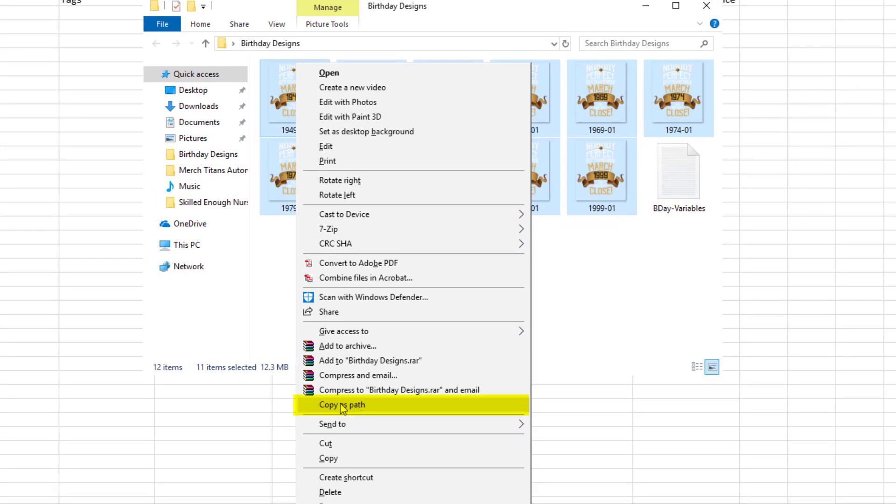
pyautogui.click(341, 404)
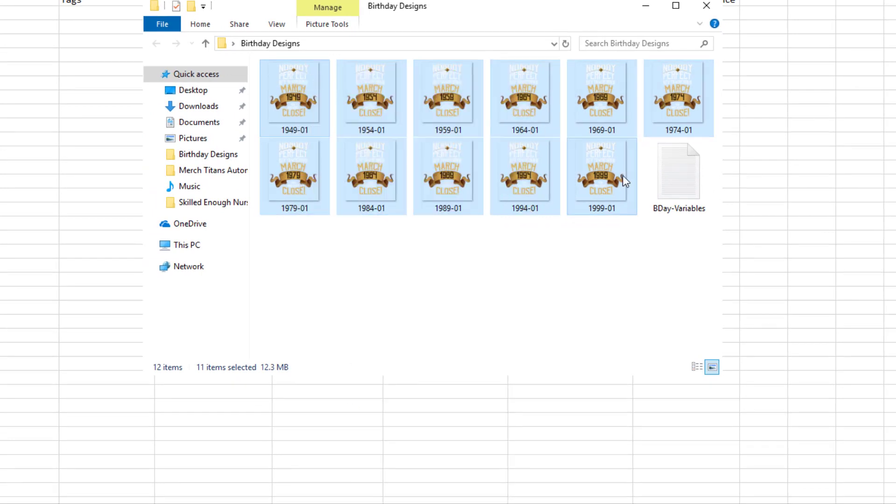
pyautogui.moveTo(622, 180)
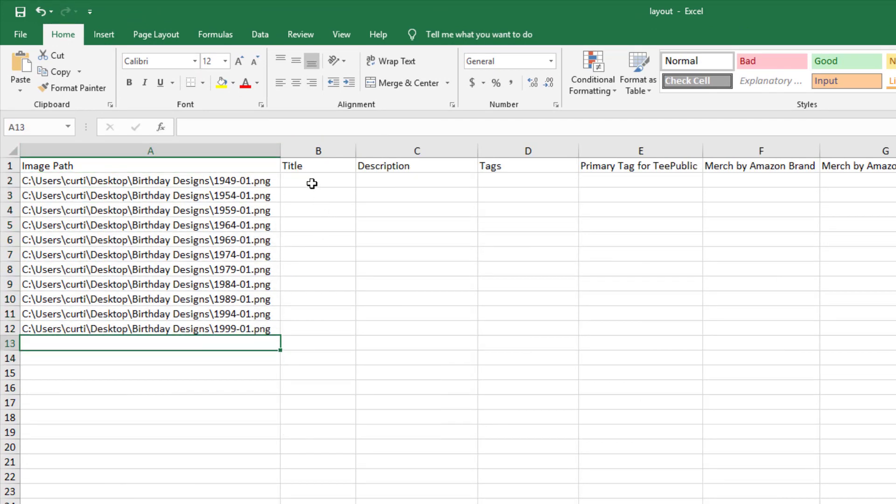
# Move to Title cell B2, bring back the Birthday Designs folder and pick the BDay-Variables file
pyautogui.click(318, 180)
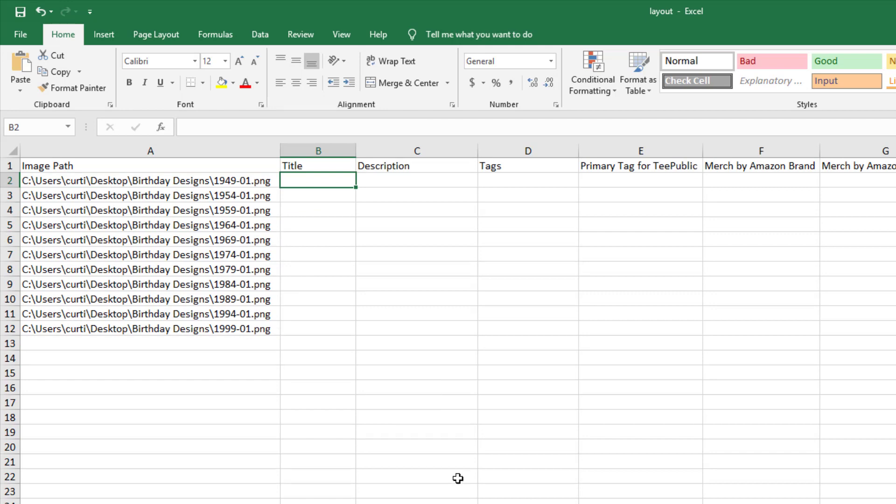
pyautogui.moveTo(475, 439)
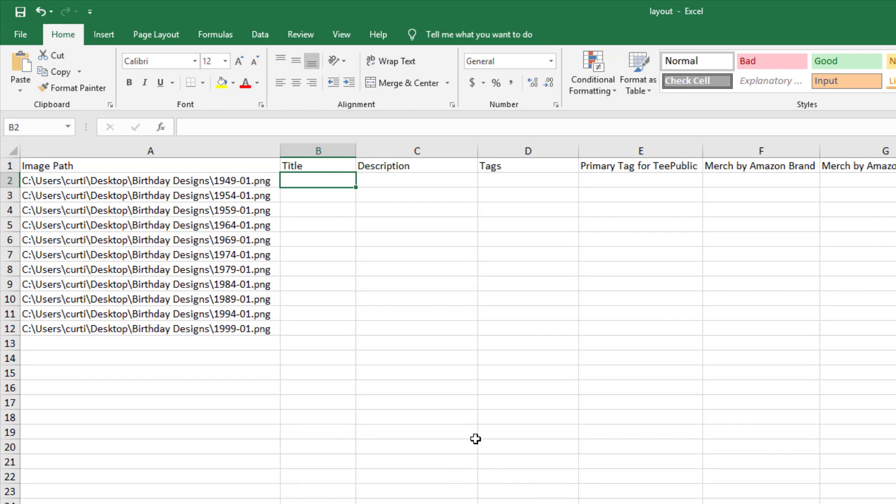
pyautogui.moveTo(488, 435)
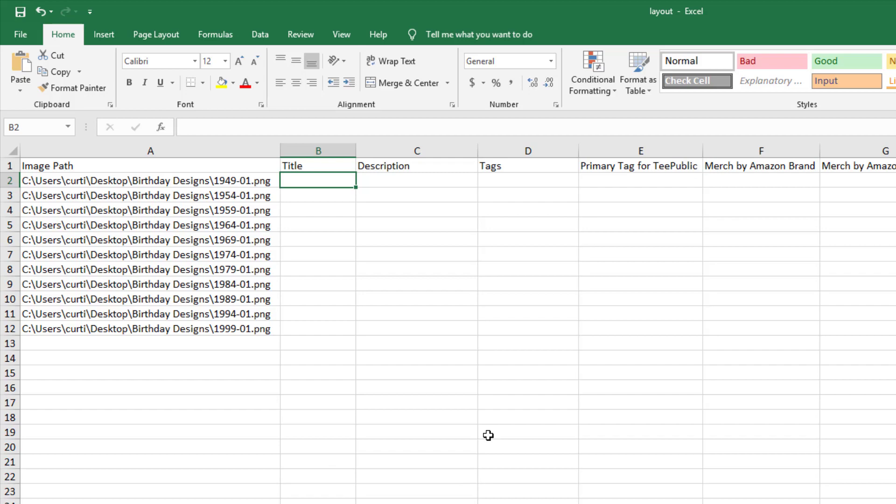
pyautogui.moveTo(444, 430)
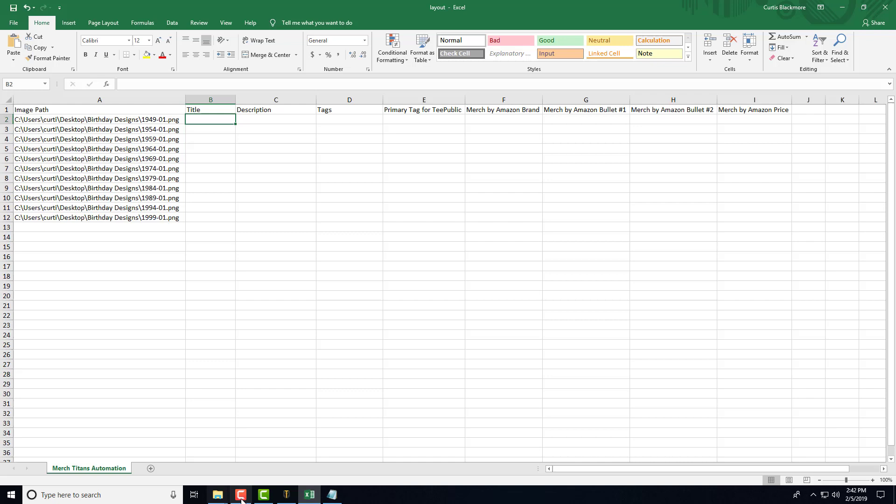
pyautogui.moveTo(241, 494)
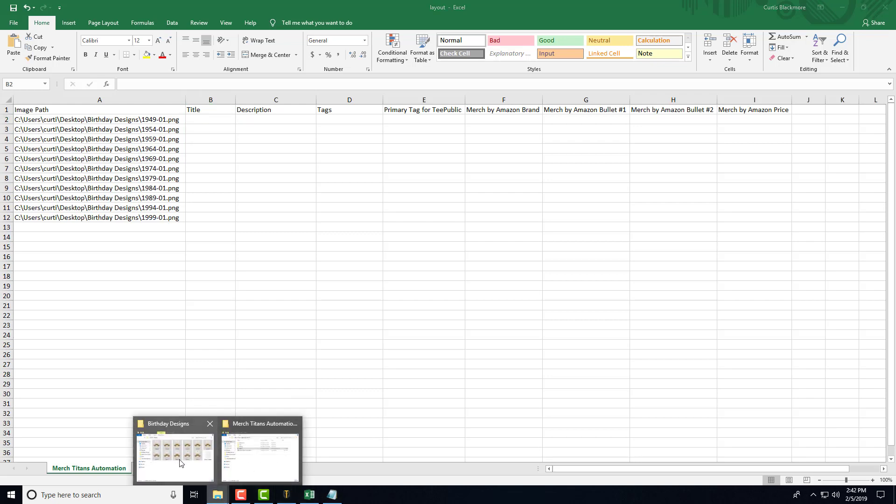
pyautogui.click(174, 457)
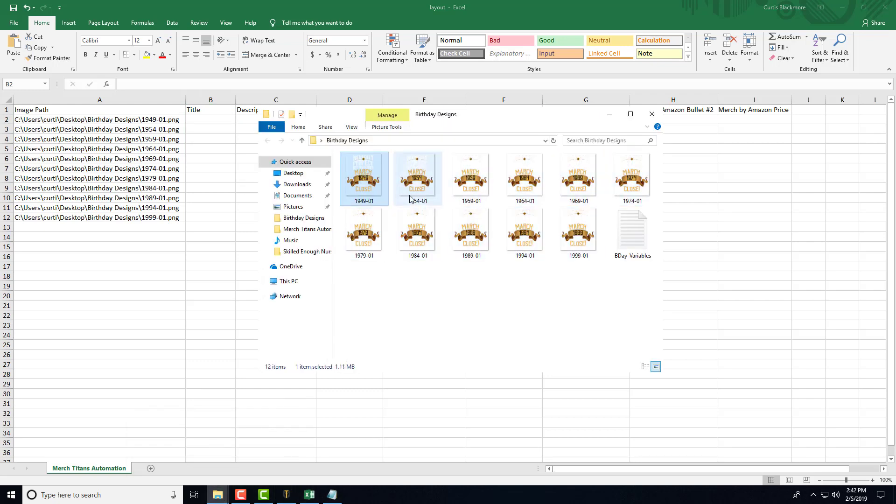
pyautogui.click(577, 232)
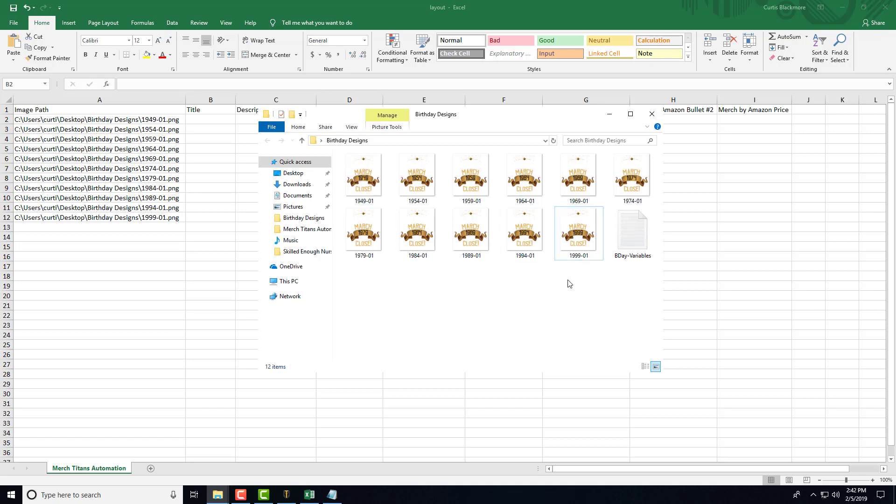
pyautogui.click(631, 232)
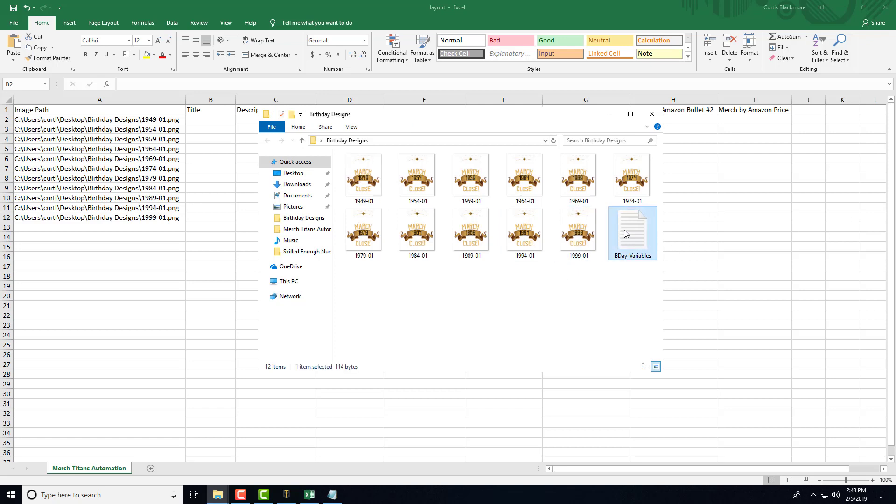
# Copy birth years 1949–1999 and ages 70–20 from BDay-Variables into columns J and K
pyautogui.doubleClick(632, 228)
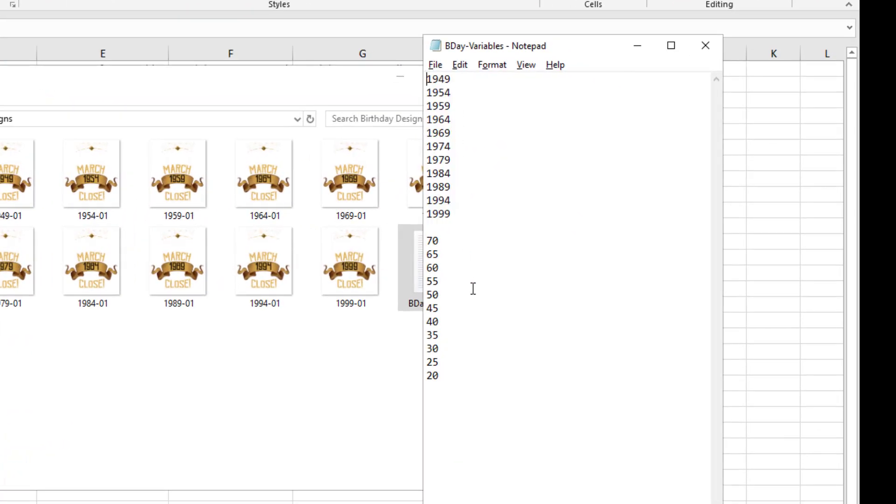
pyautogui.moveTo(469, 328)
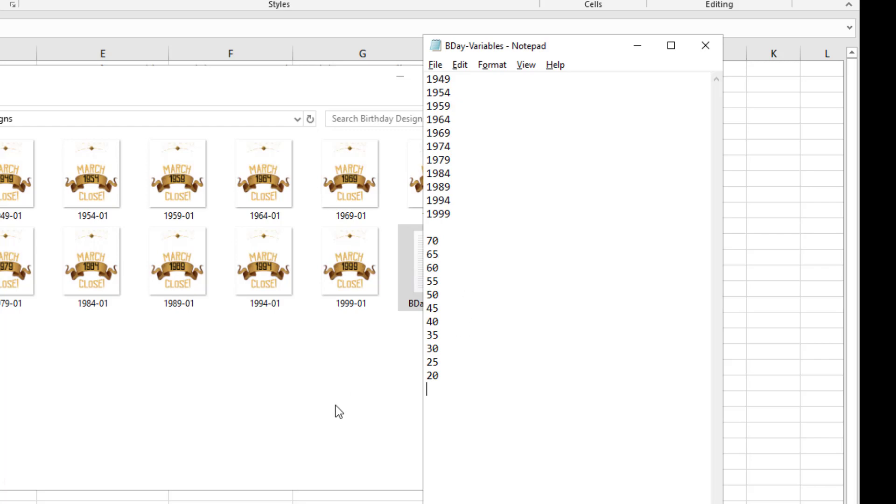
pyautogui.moveTo(439, 105); pyautogui.dragTo(451, 218)
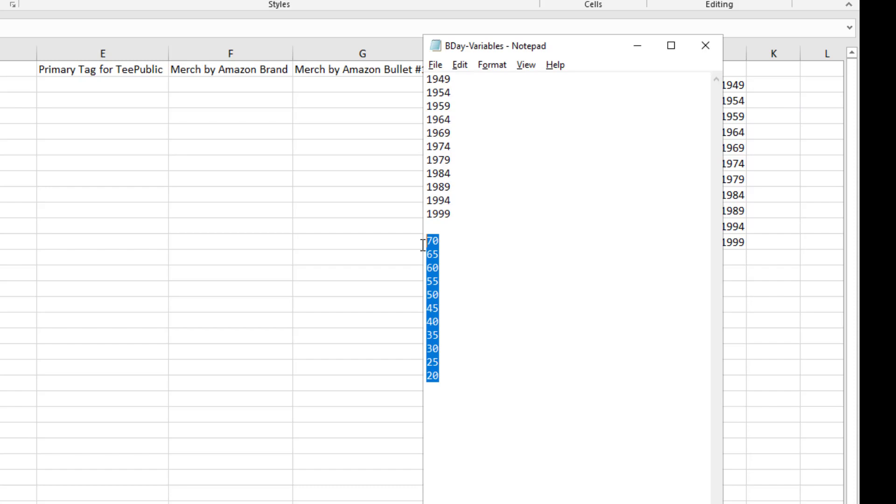
pyautogui.rightClick(772, 83)
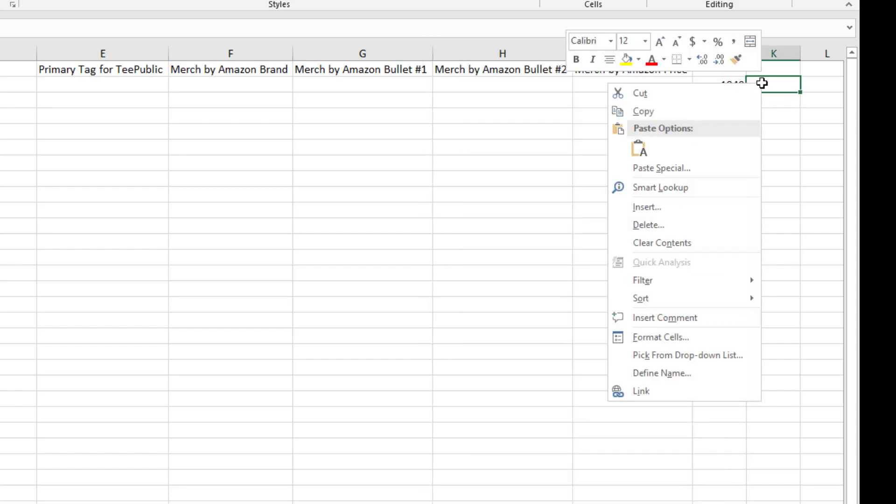
pyautogui.click(638, 148)
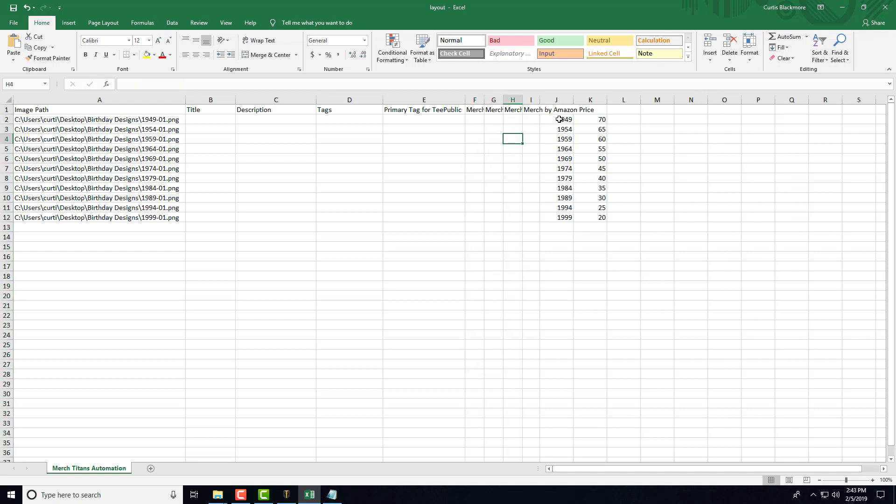
pyautogui.click(562, 119)
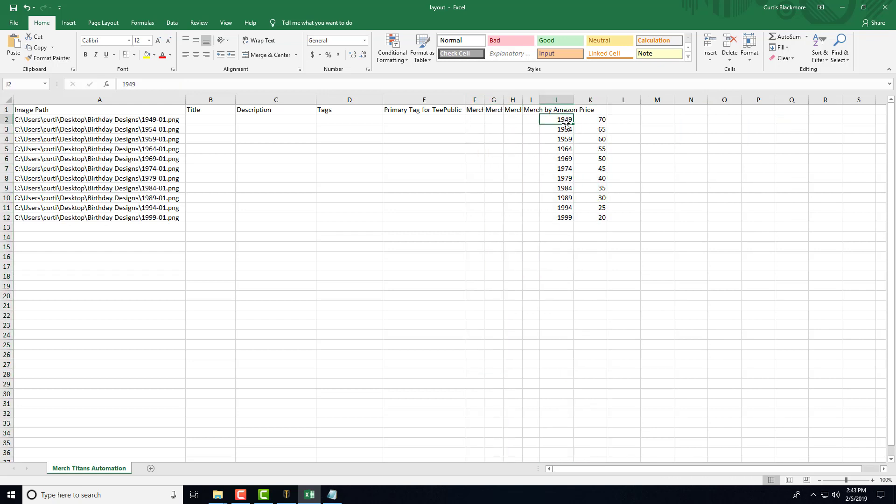
pyautogui.click(100, 119)
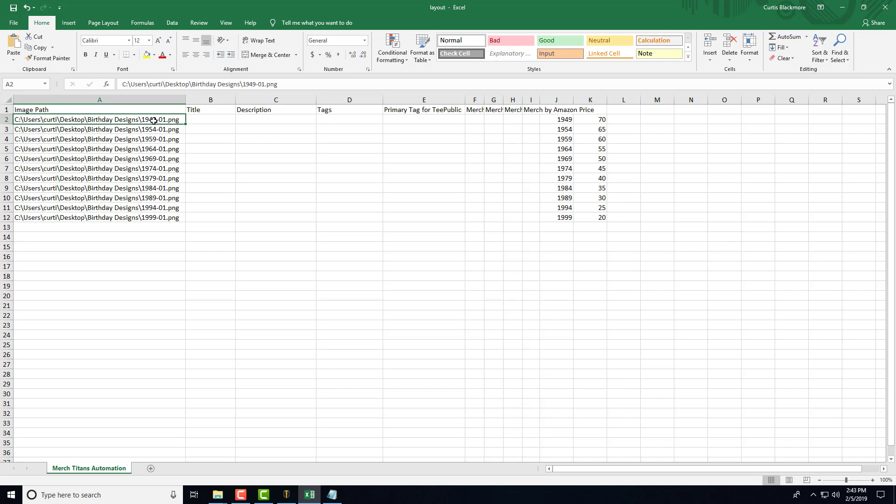
pyautogui.doubleClick(99, 119)
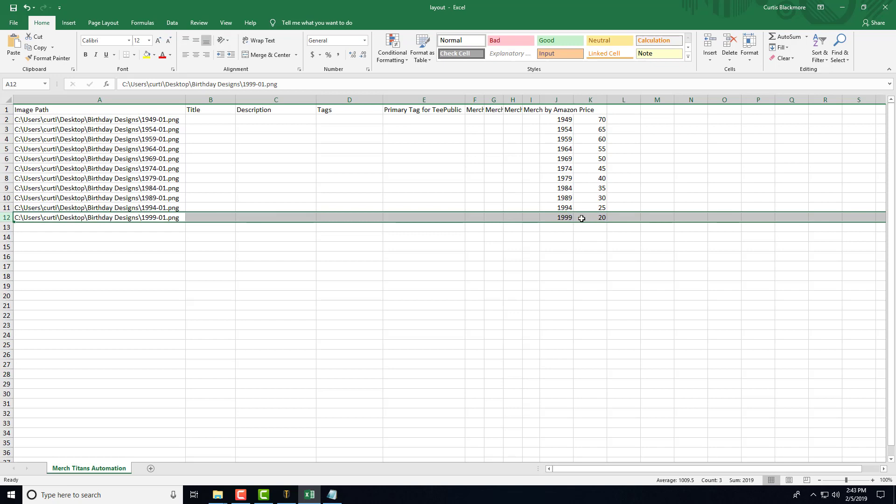
pyautogui.moveTo(590, 119); pyautogui.dragTo(589, 196)
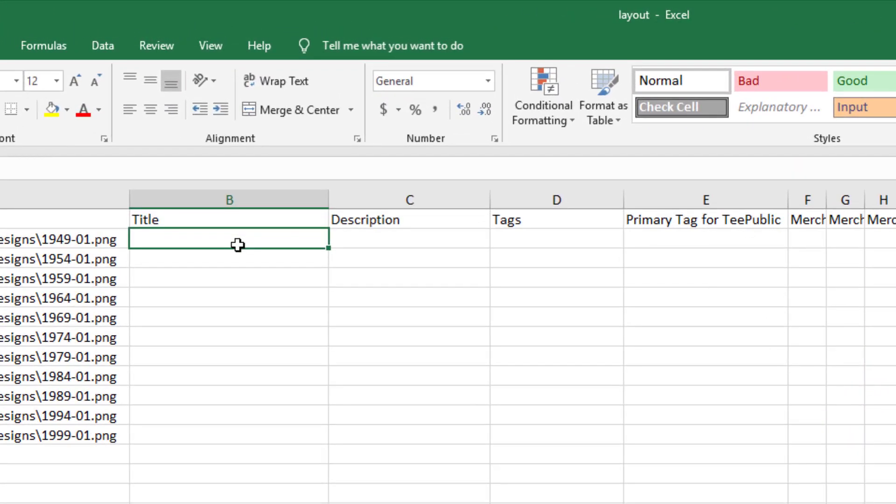
# Enter =""&K2&" Year Old Birthday Gift" in B2 as the first title formula
pyautogui.write('=""')
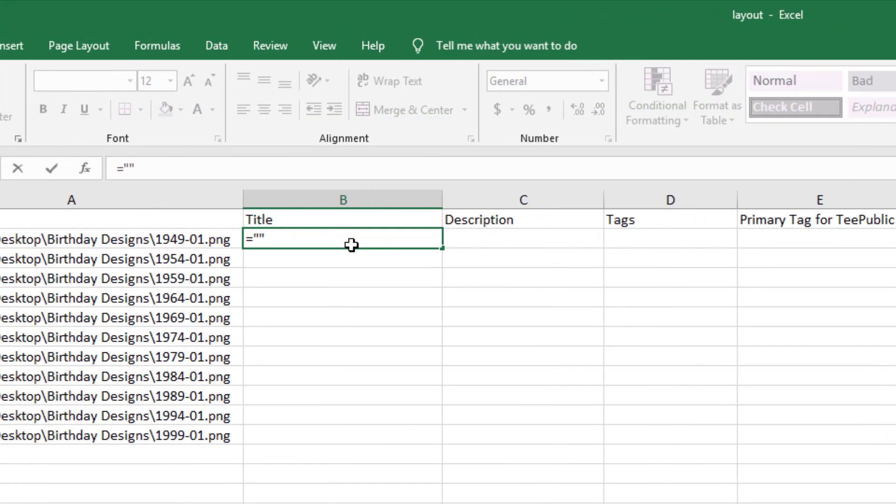
pyautogui.moveTo(410, 264)
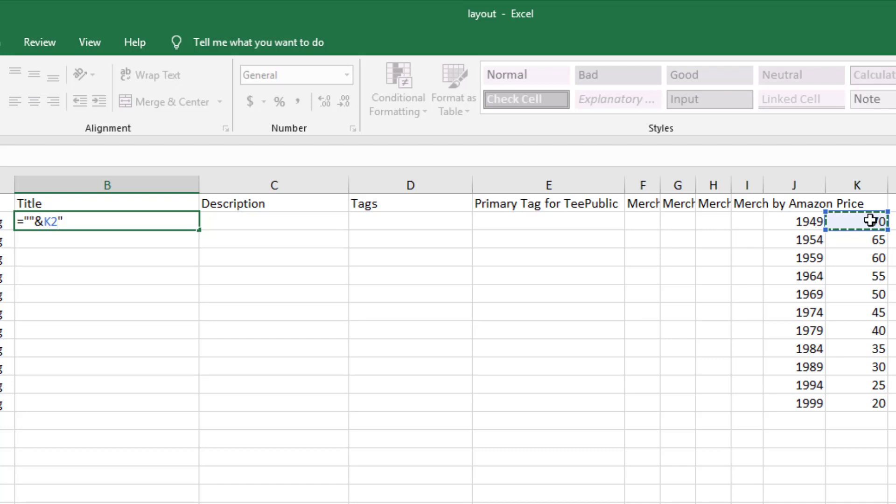
pyautogui.write('&"')
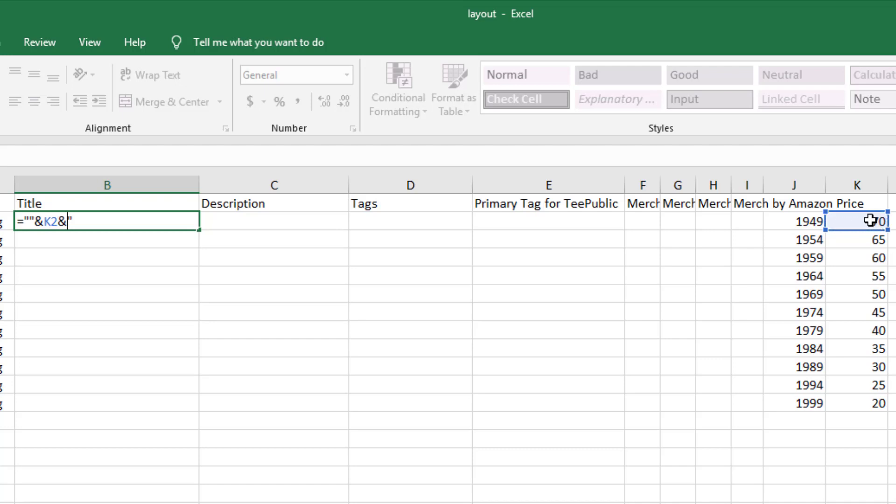
pyautogui.write('"')
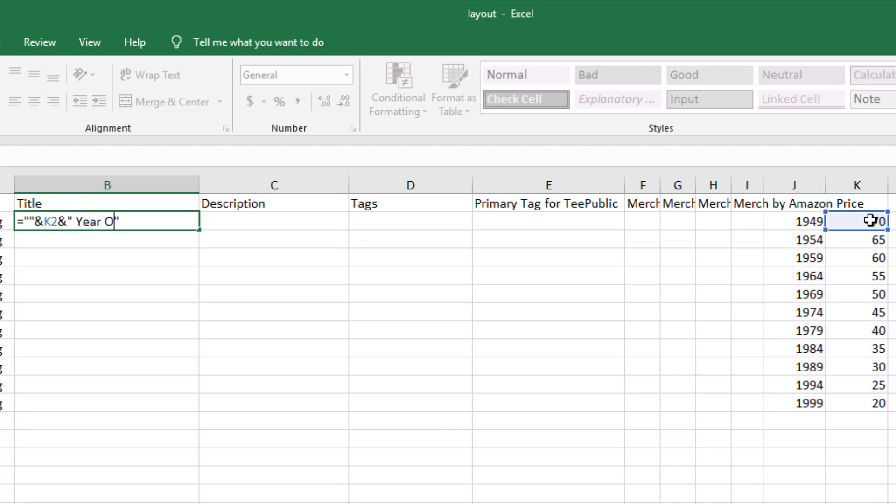
pyautogui.write('ld Birthday Gift')
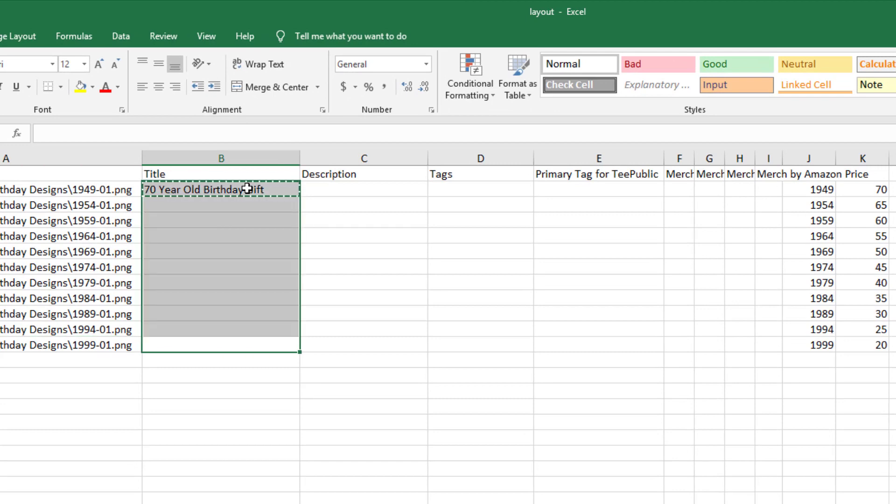
# Paste the title formula down to row 12 and verify each row references its own age
pyautogui.press('ctrl+v')
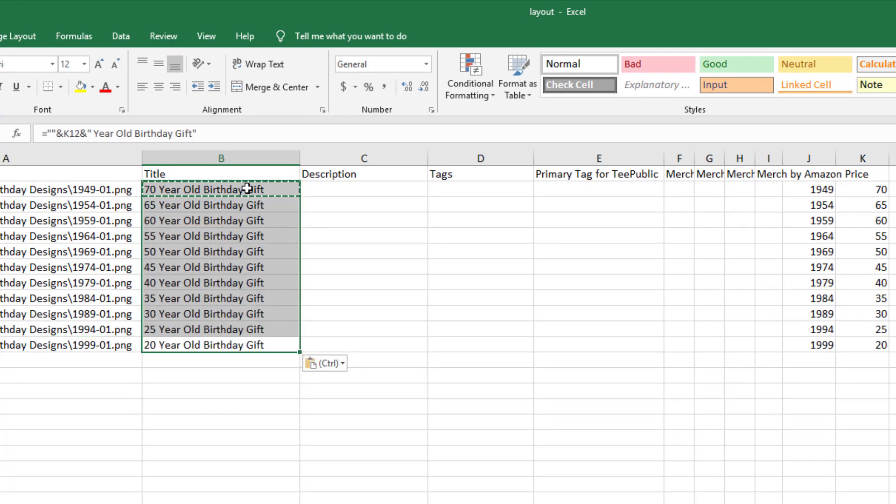
pyautogui.click(220, 190)
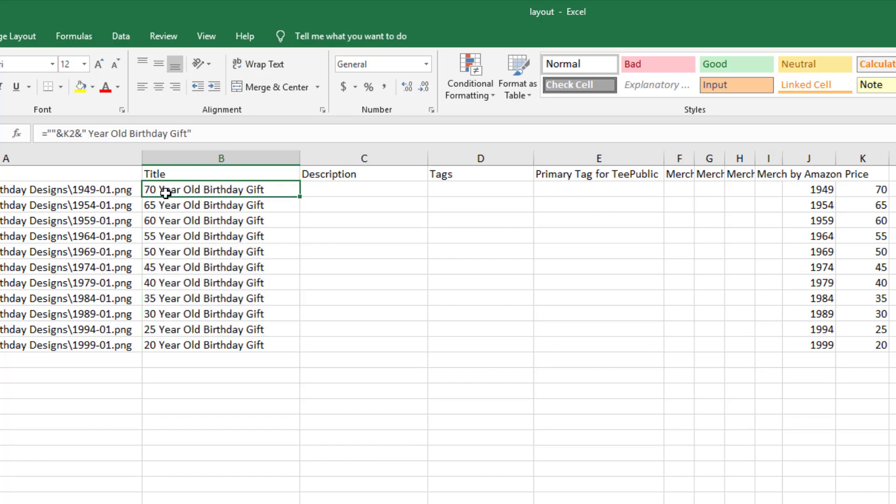
pyautogui.click(220, 204)
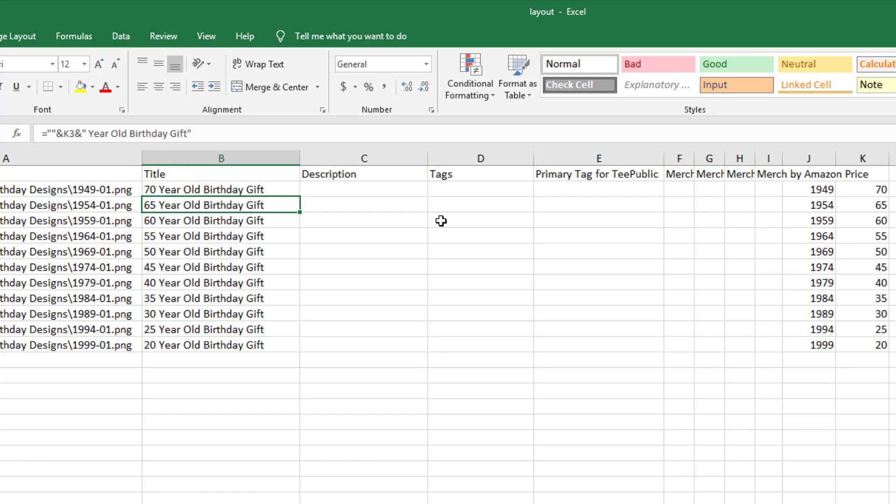
pyautogui.click(220, 220)
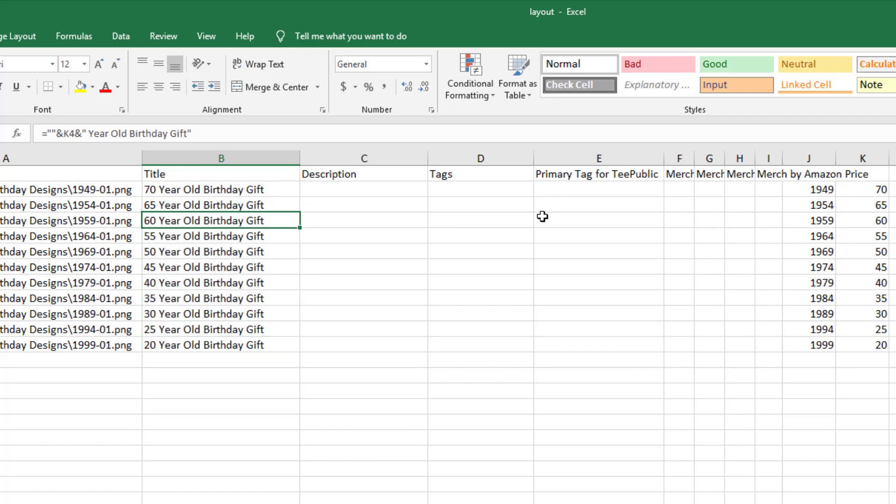
pyautogui.moveTo(360, 195)
pyautogui.write('=')
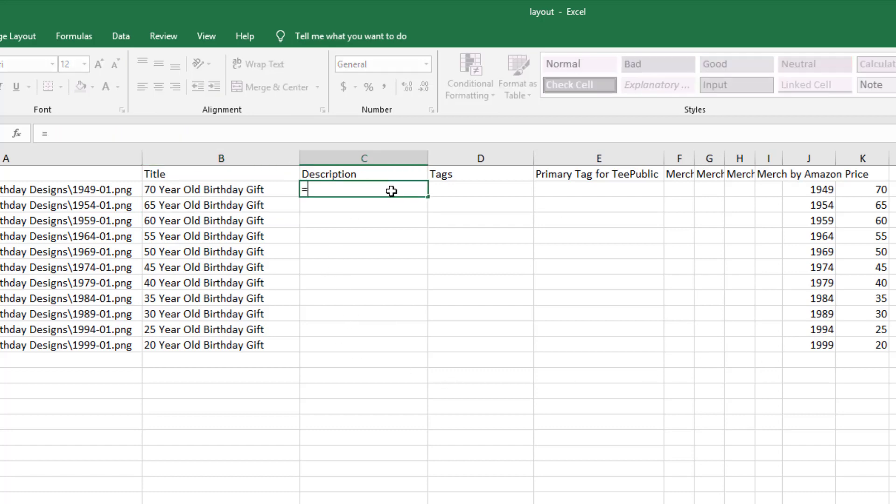
# Start the C2 description "Nobody Is Perfect But If You Were Born in" joined to birth year J2
pyautogui.write('""')
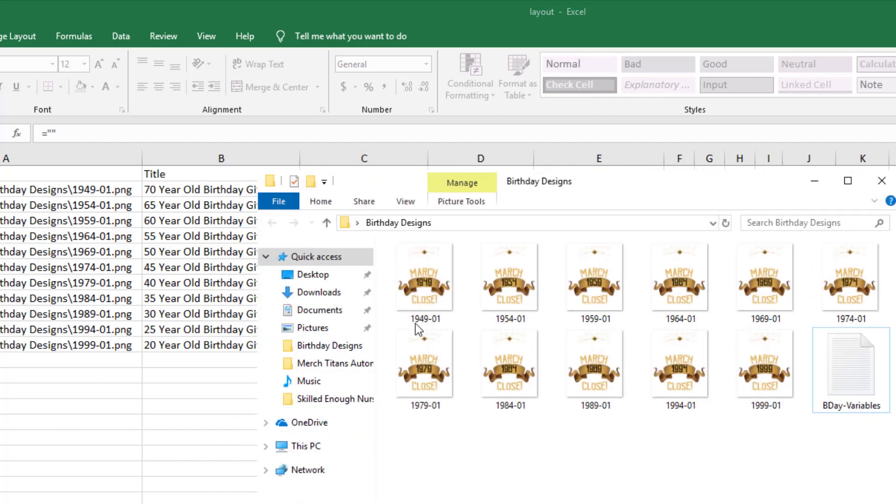
pyautogui.click(425, 277)
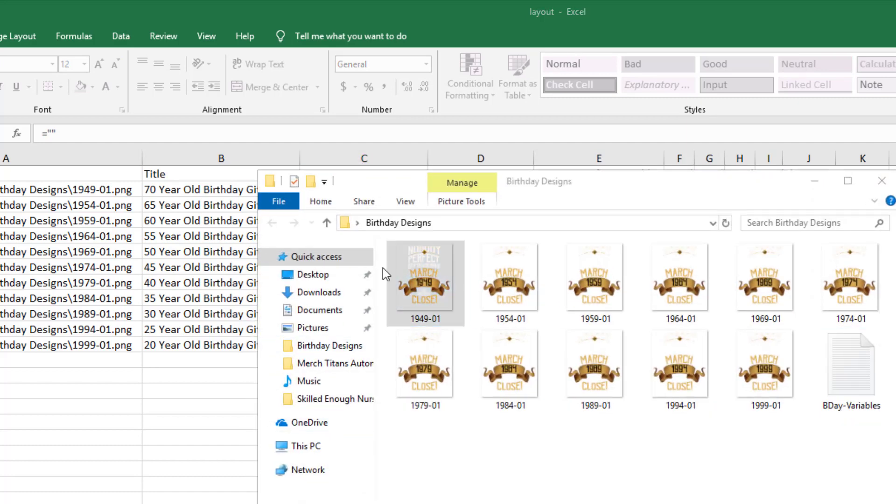
pyautogui.click(509, 277)
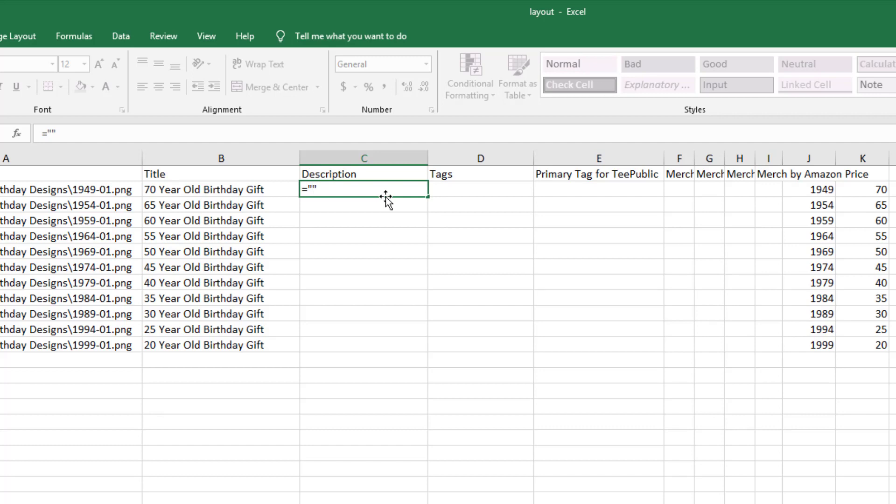
pyautogui.write('Nobody I')
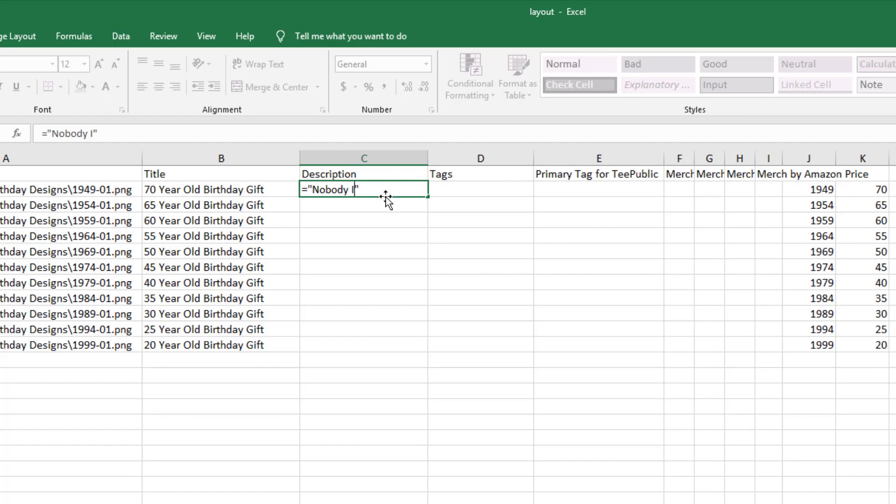
pyautogui.write('s Perfect But If y')
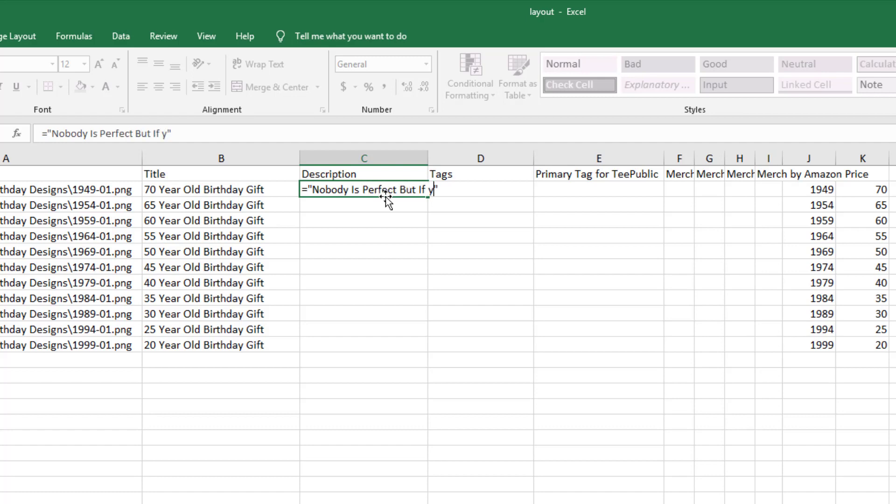
pyautogui.write('ou Were Born in')
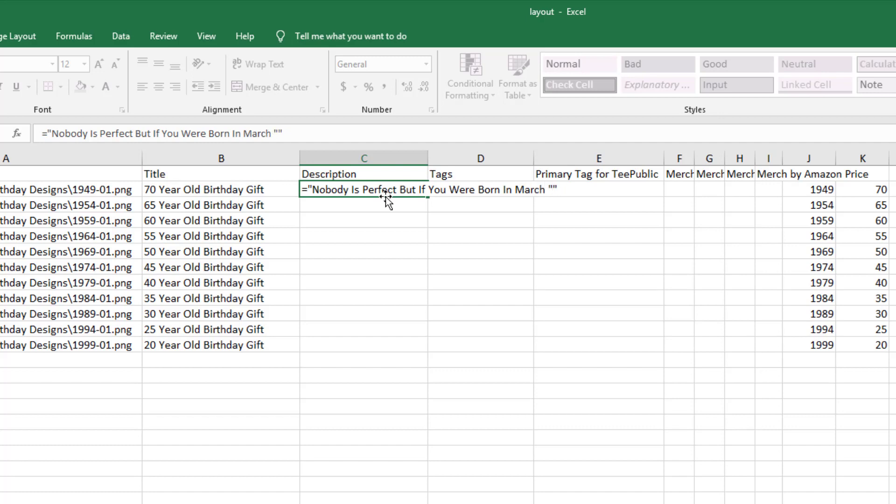
pyautogui.click(808, 190)
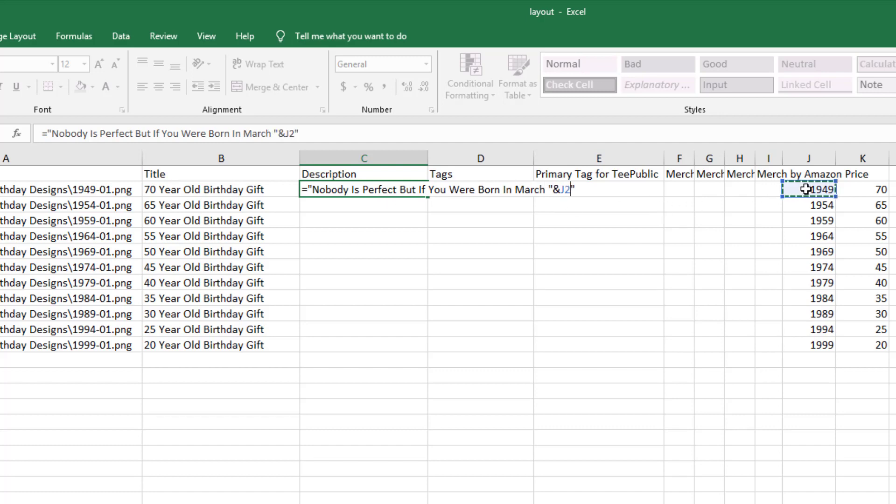
# Finish the sentence "You Are Very Close. IDEAL Birthday gift for anyone turning" joined to age K2
pyautogui.write('&" "')
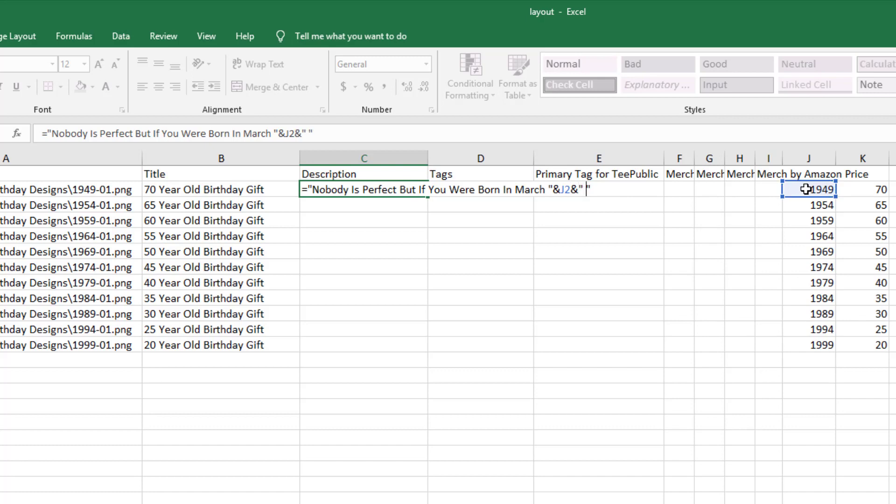
pyautogui.write('You')
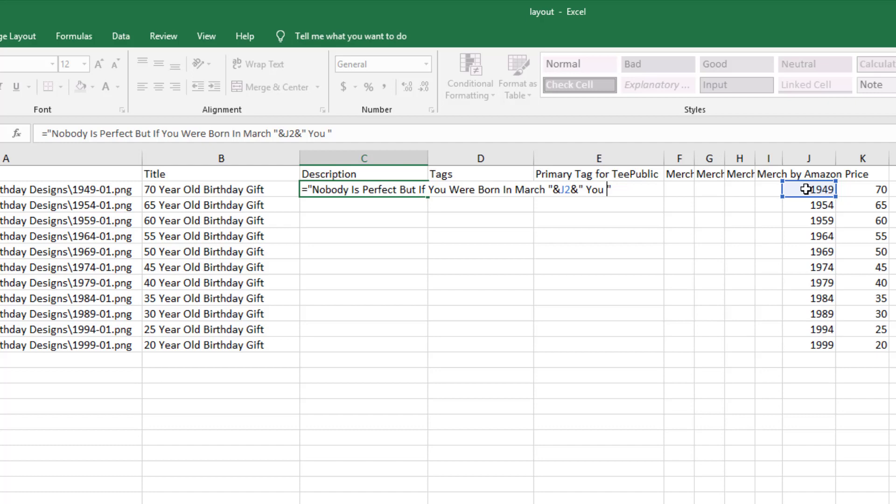
pyautogui.write('Are Very')
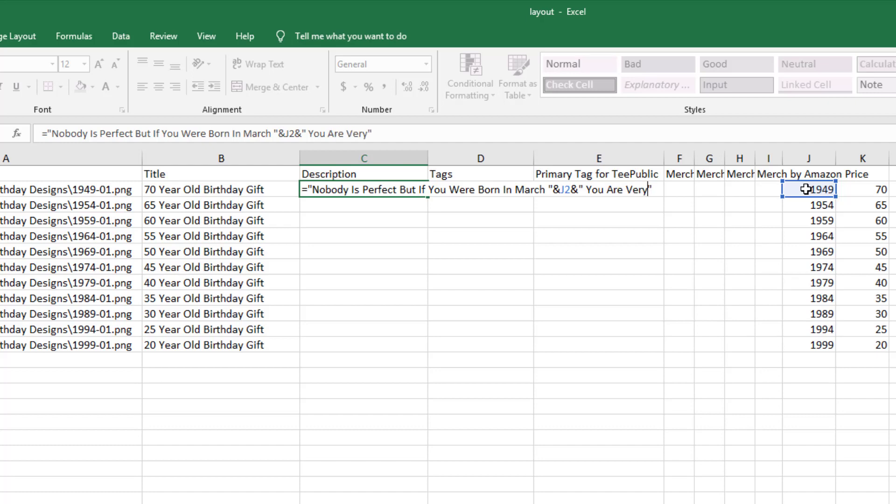
pyautogui.write('Close.')
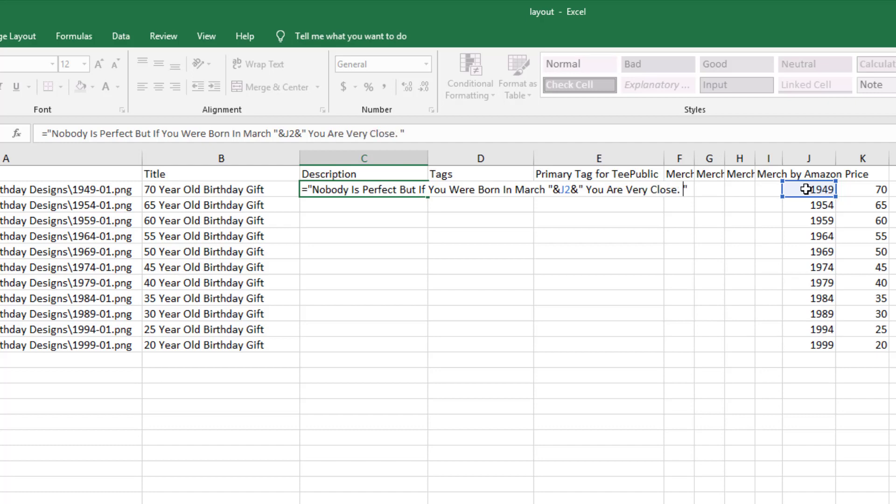
pyautogui.write('IDEAL')
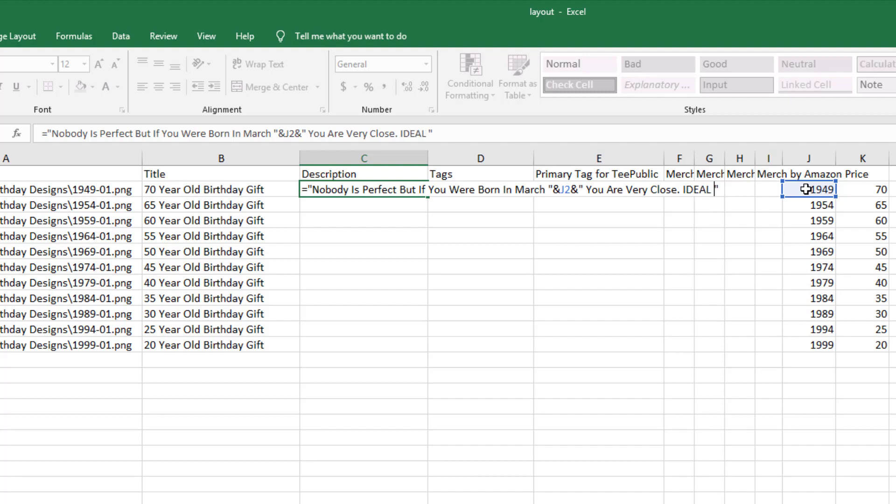
pyautogui.write('Birthday gift for anyone turning')
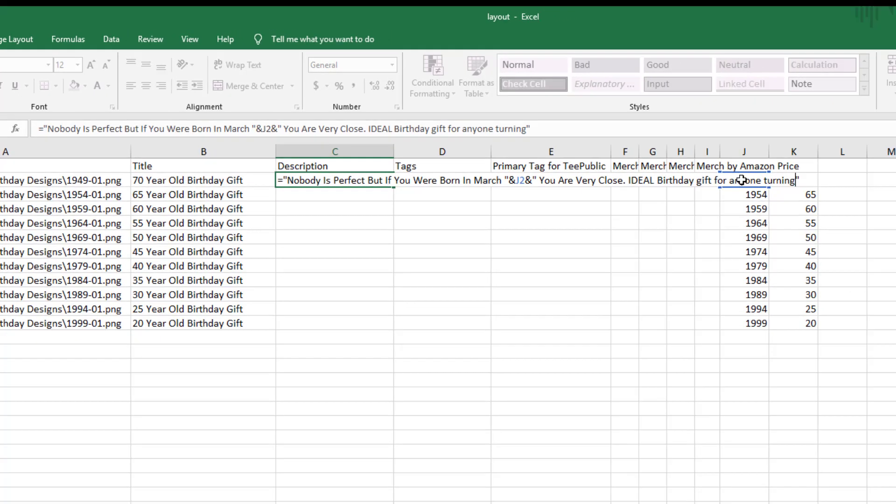
pyautogui.write('"&K')
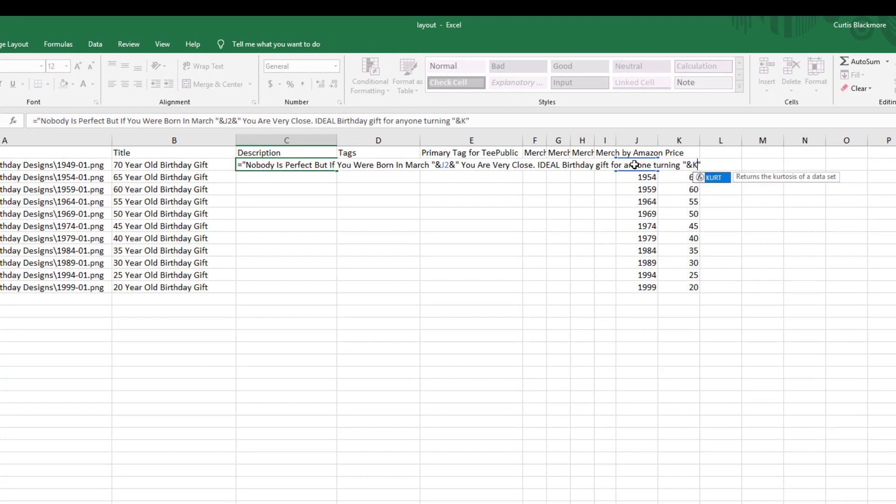
pyautogui.write('2&""')
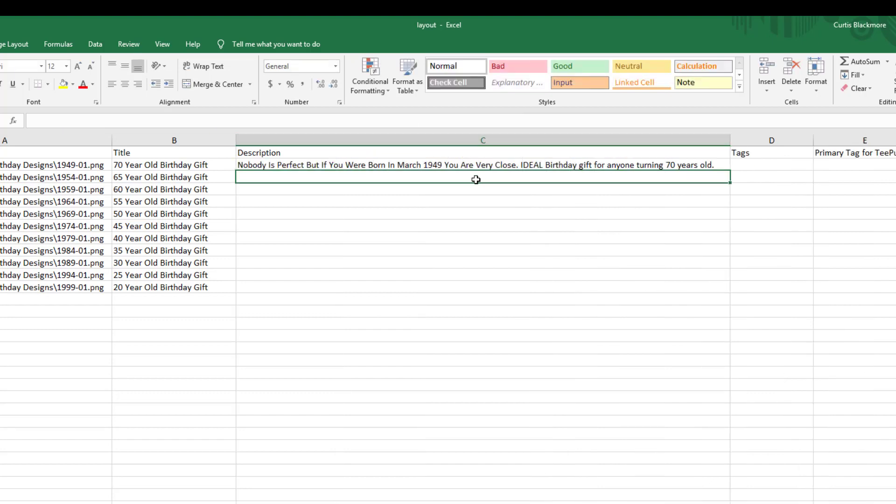
pyautogui.click(483, 165)
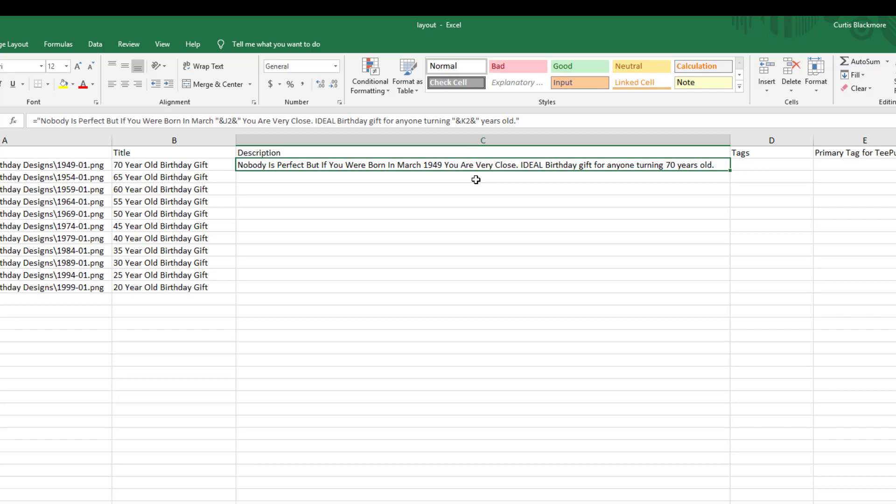
pyautogui.click(166, 164)
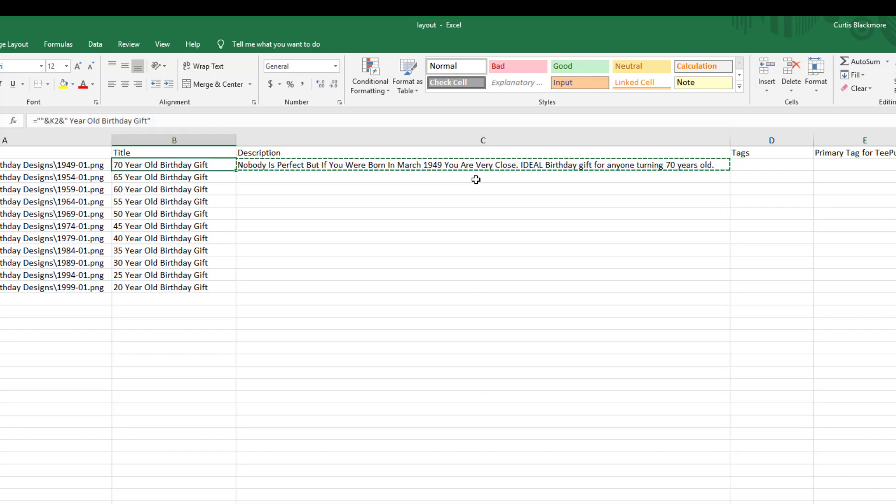
# Fill the description formula from C2 down through C12
pyautogui.moveTo(482, 190); pyautogui.dragTo(482, 286)
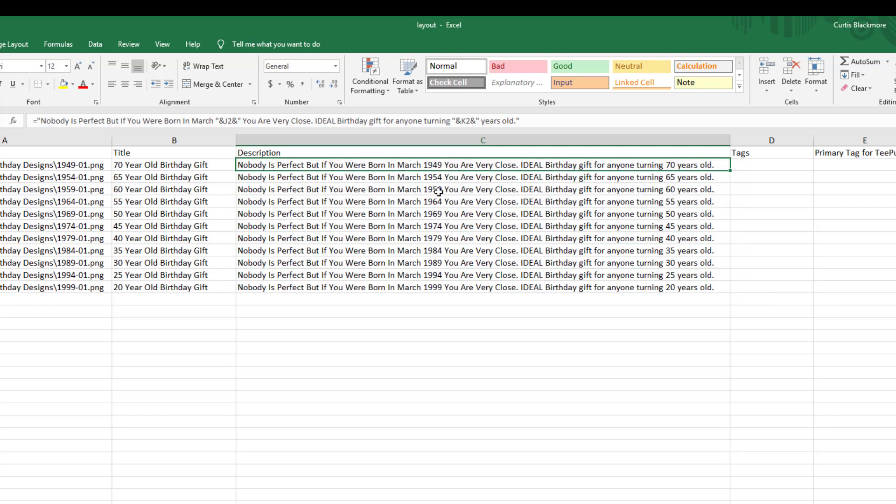
pyautogui.moveTo(670, 255)
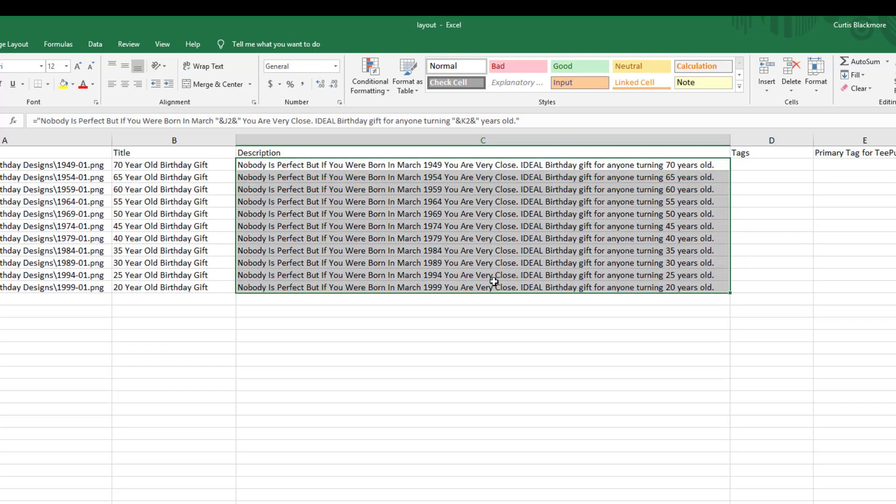
pyautogui.moveTo(487, 253)
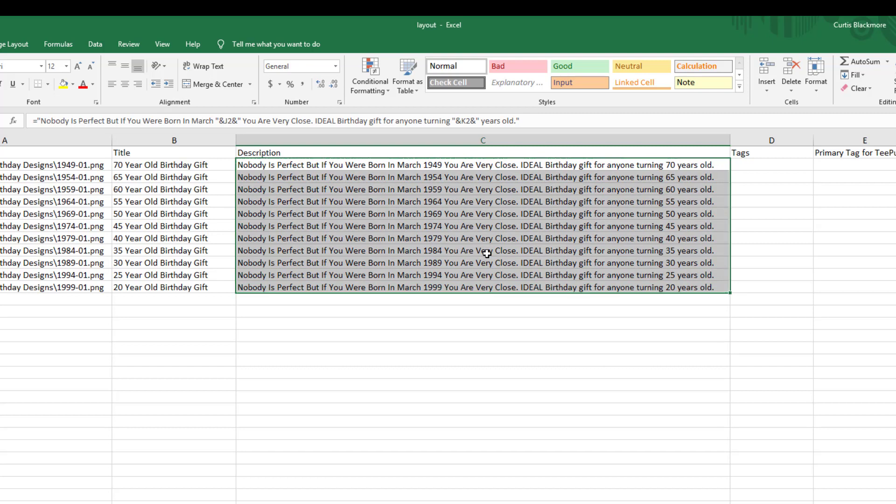
pyautogui.click(771, 165)
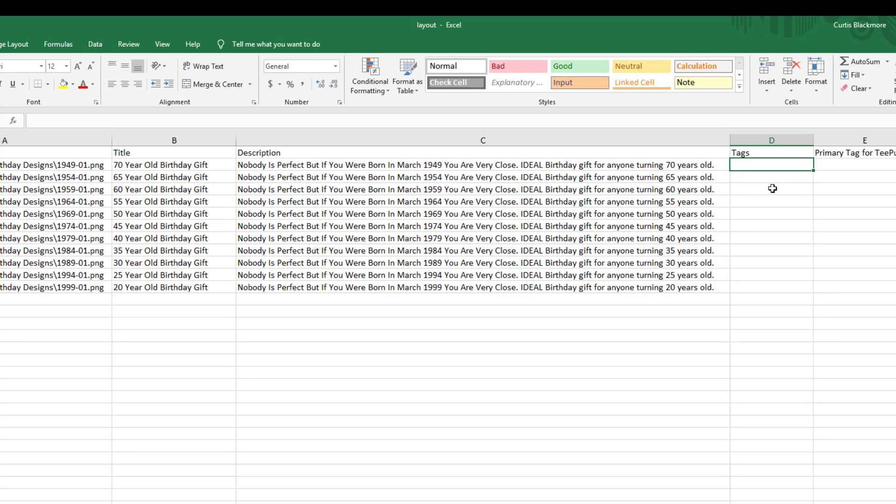
# Build =""&K2&" Year Old Gift" tags down to row 12 and move them into column E
pyautogui.write('="')
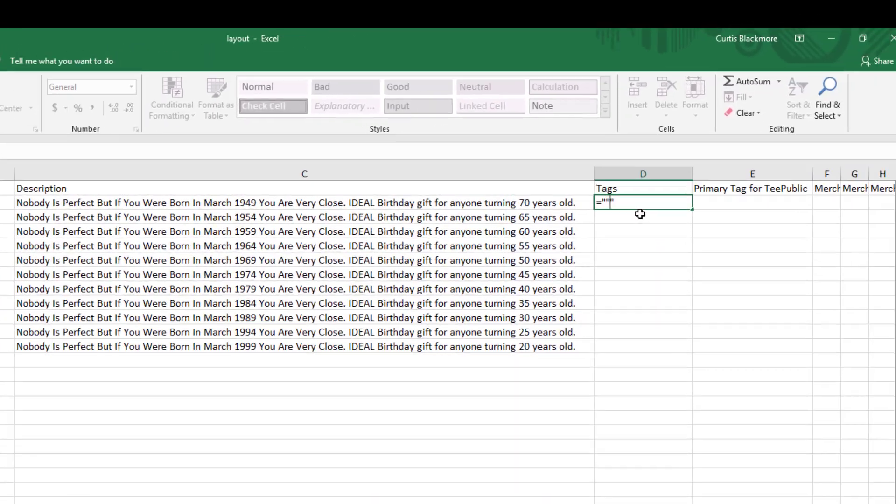
pyautogui.write('&K2&" Year "')
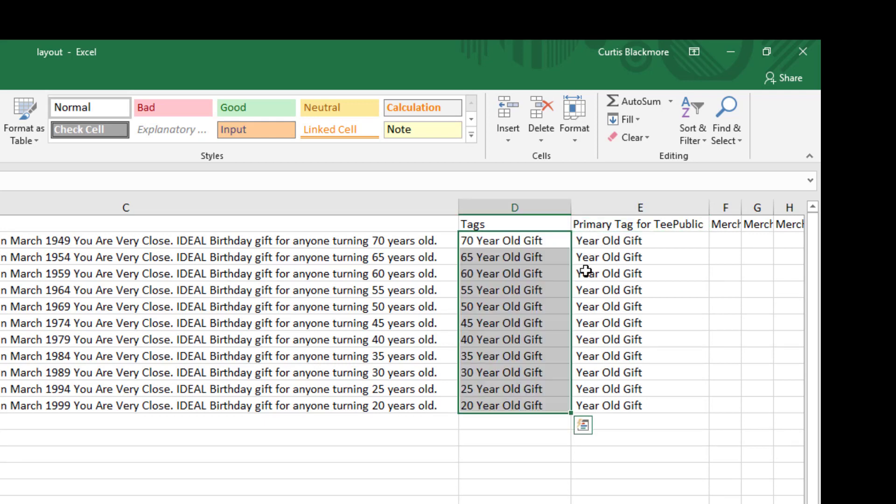
pyautogui.rightClick(608, 240)
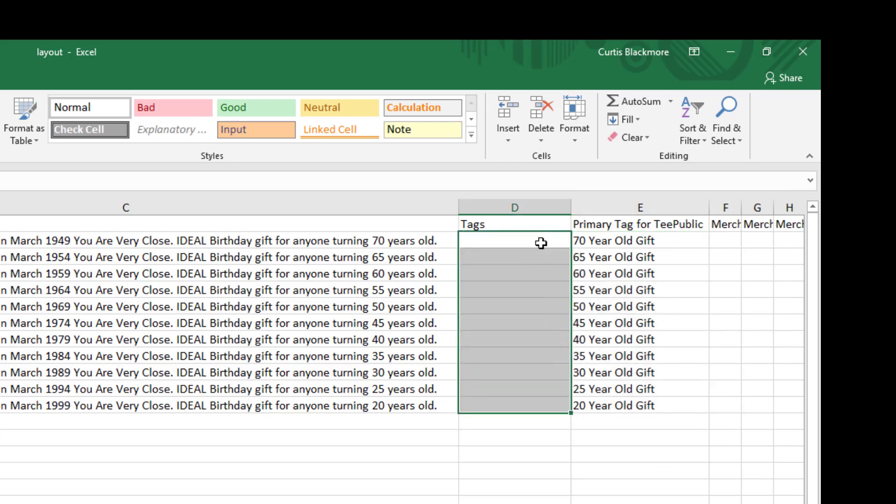
pyautogui.write('="')
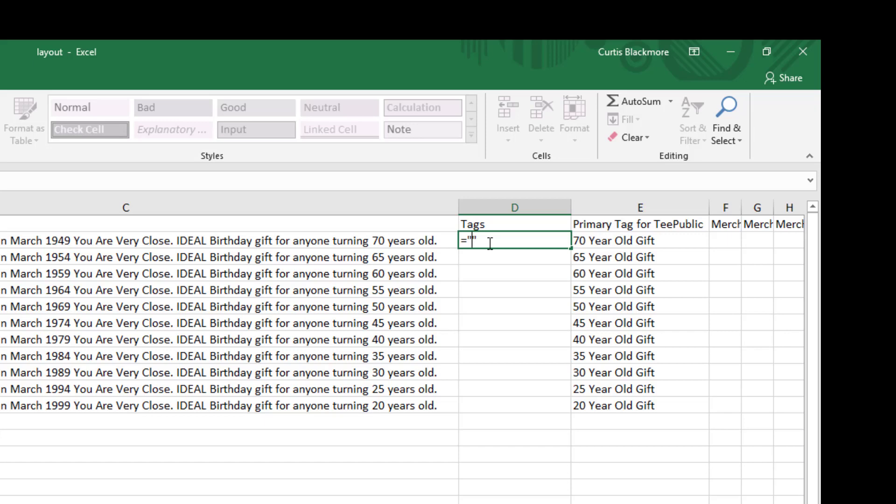
# Begin the D2 Tags formula joining the age and birth year cells with commas
pyautogui.write('"')
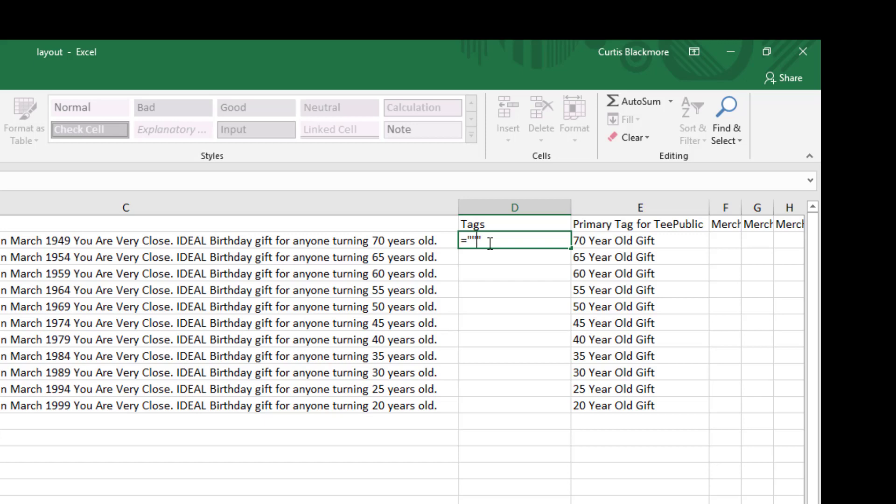
pyautogui.write('&"')
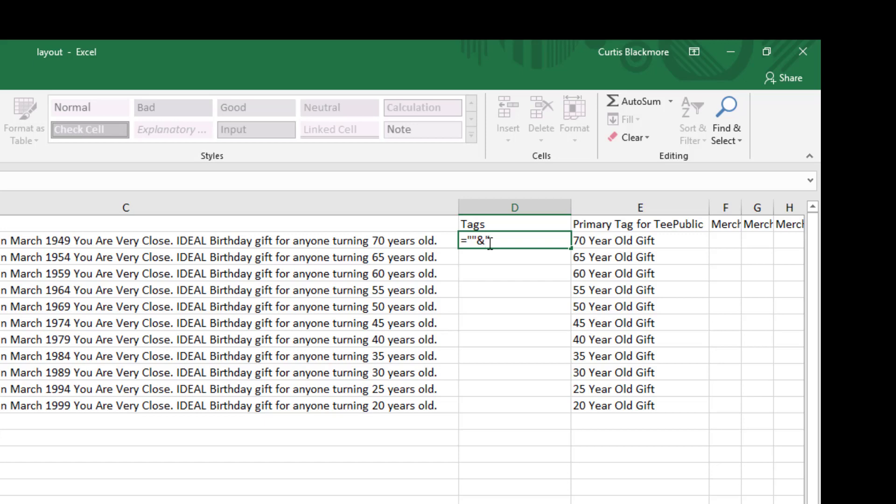
pyautogui.write('R2&","')
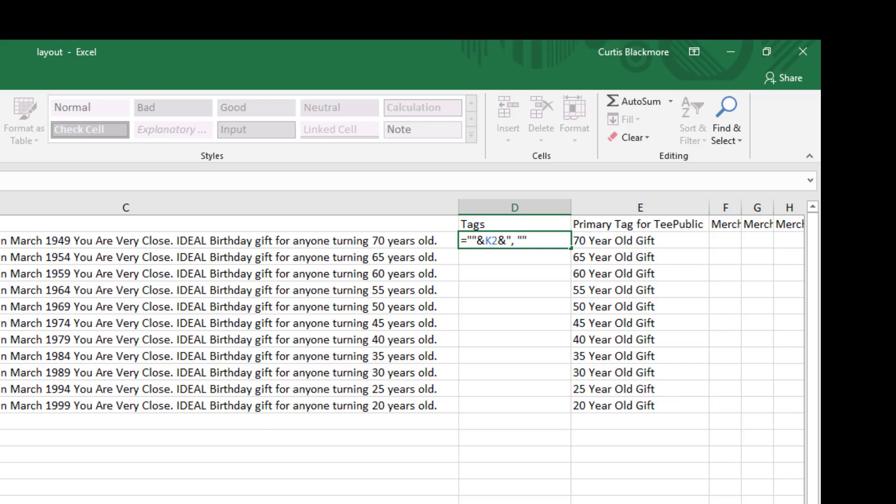
pyautogui.hscroll(3)
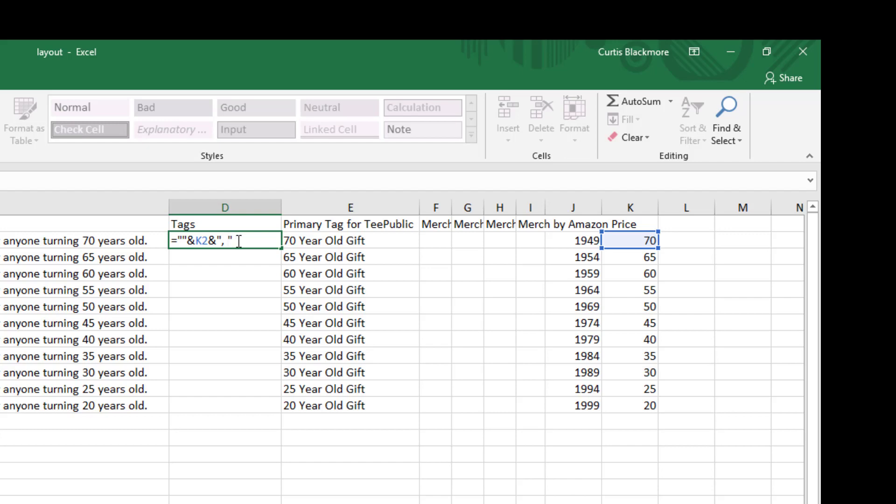
pyautogui.write('J2&""')
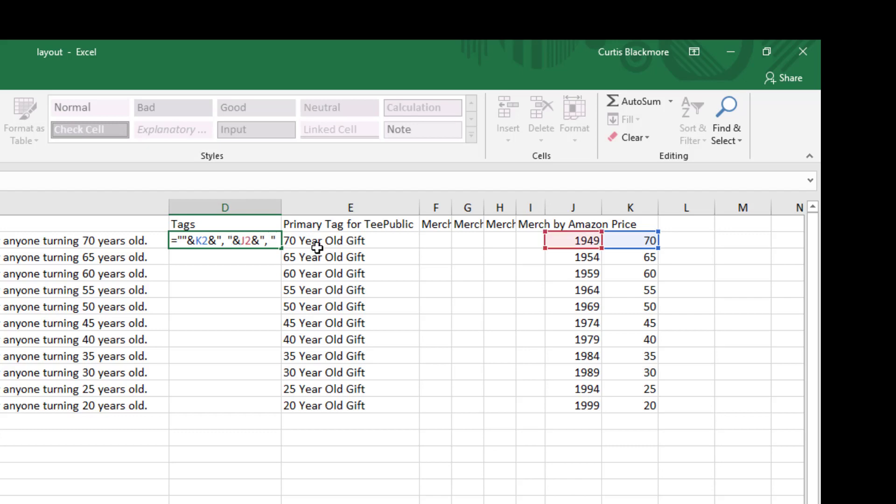
# Finish the formula with born, years old, birthday, gift, present, mom, dad, grandma, grandpa and confirm it
pyautogui.write('born')
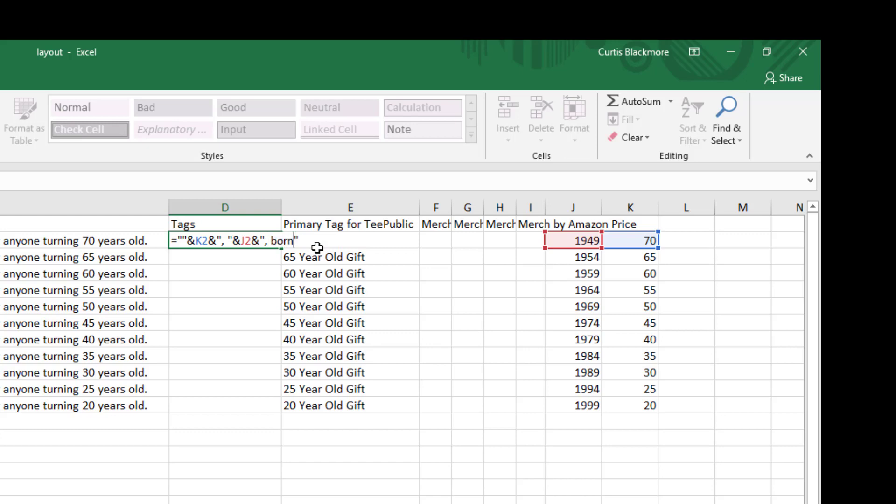
pyautogui.write('years')
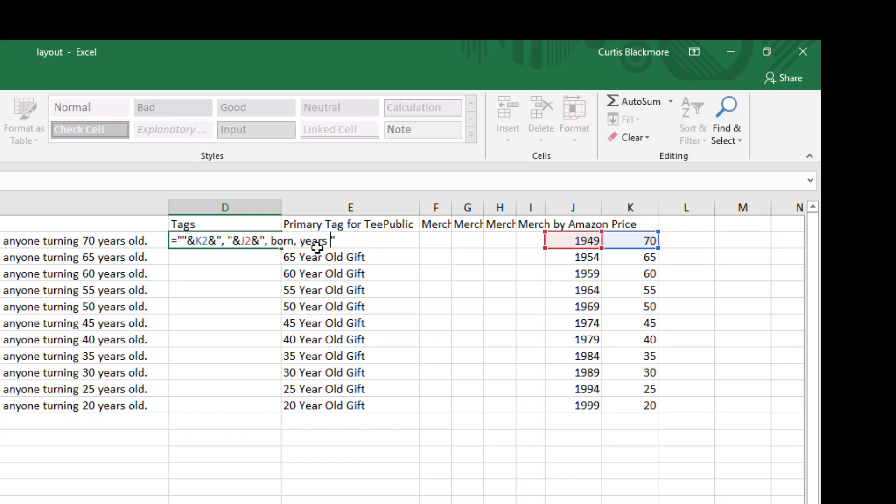
pyautogui.write('old, birthday,')
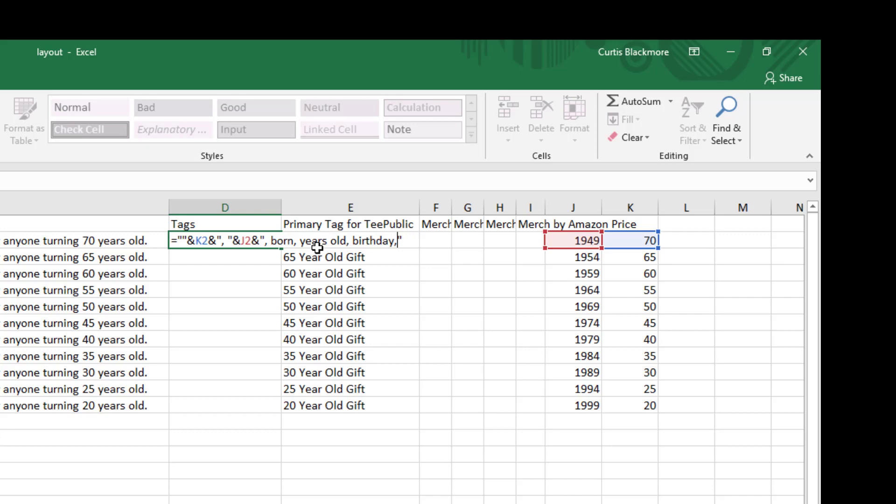
pyautogui.write('gift, present,')
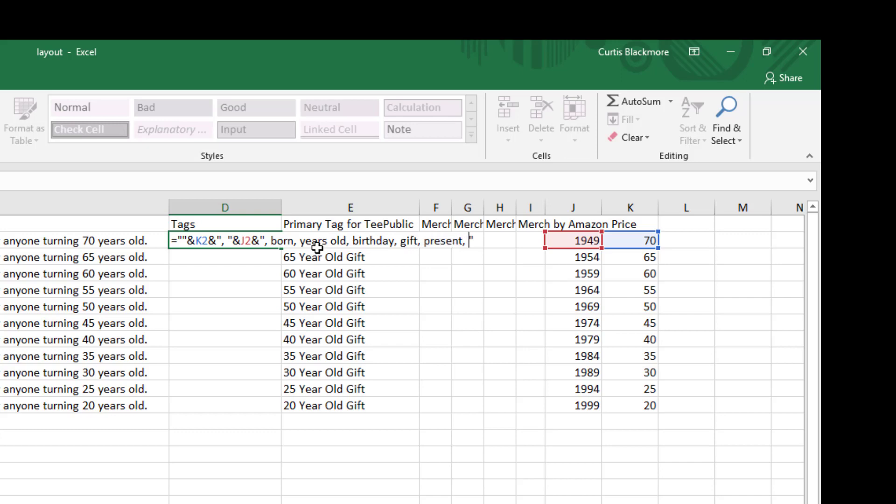
pyautogui.write('mom, dad,')
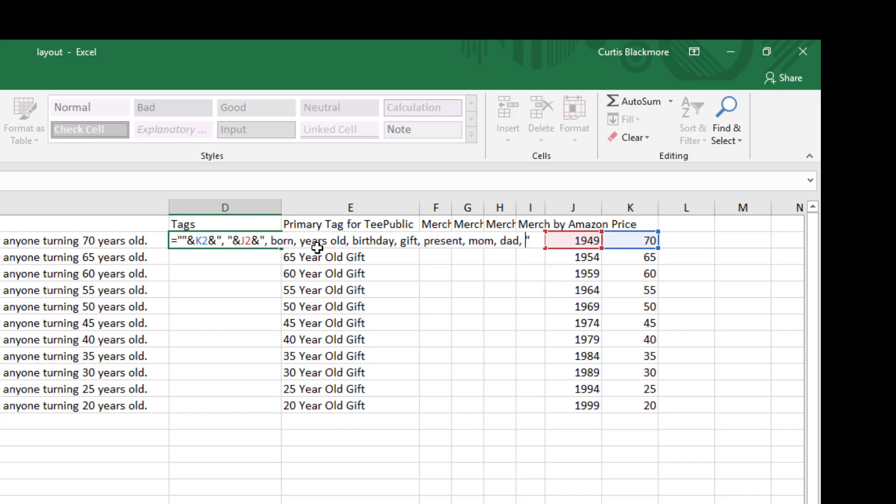
pyautogui.write('grandma, grandpa')
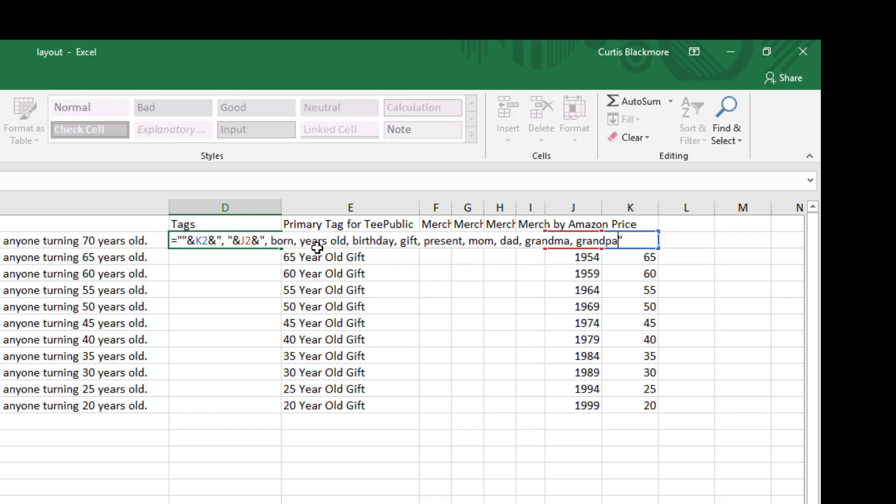
pyautogui.press('enter')
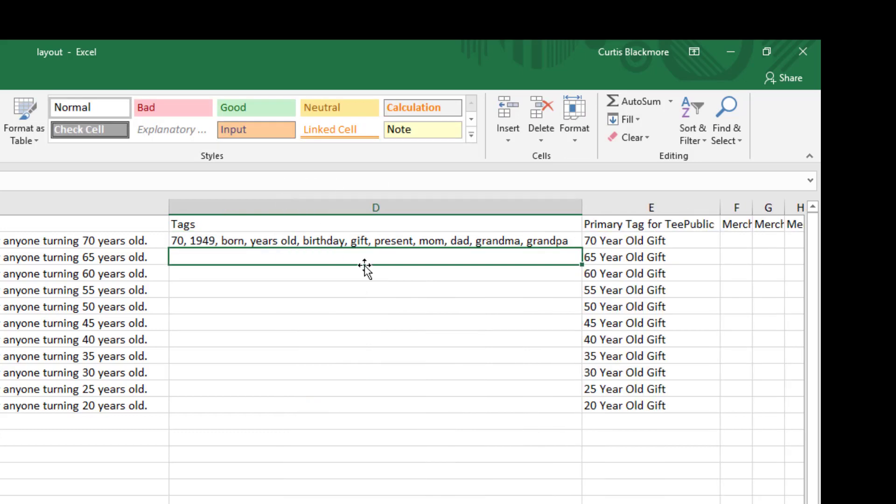
pyautogui.click(365, 240)
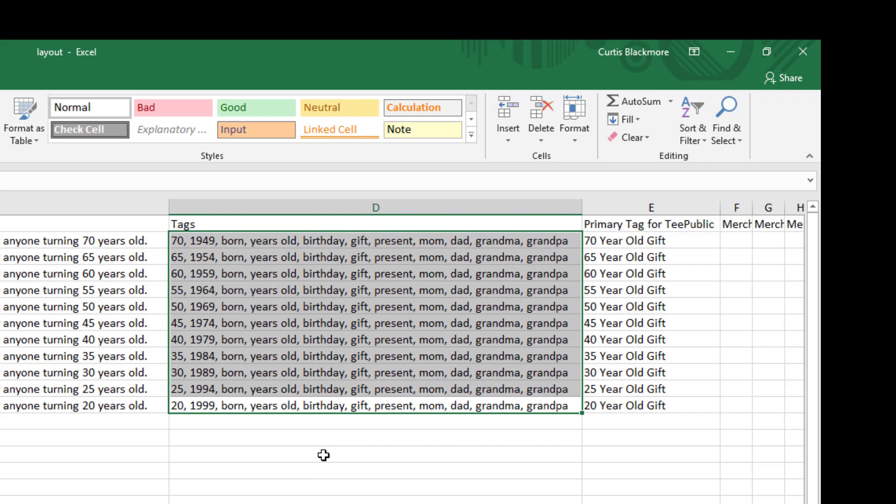
# Scroll across the sheet to review the filled Tags column beside the other data
pyautogui.hscroll(-3)
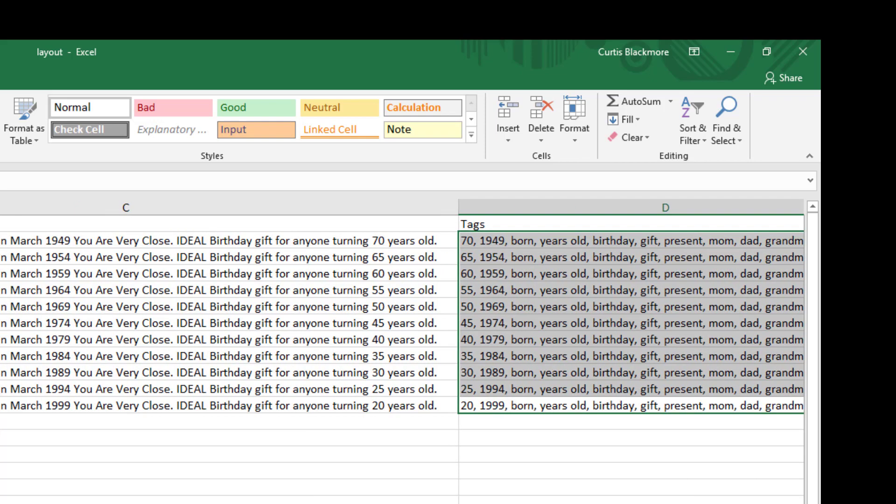
pyautogui.hscroll(3)
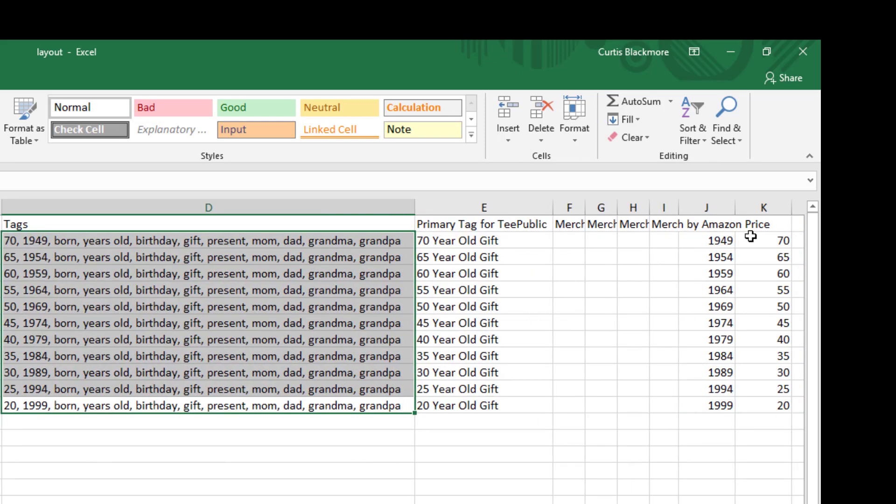
pyautogui.moveTo(362, 470)
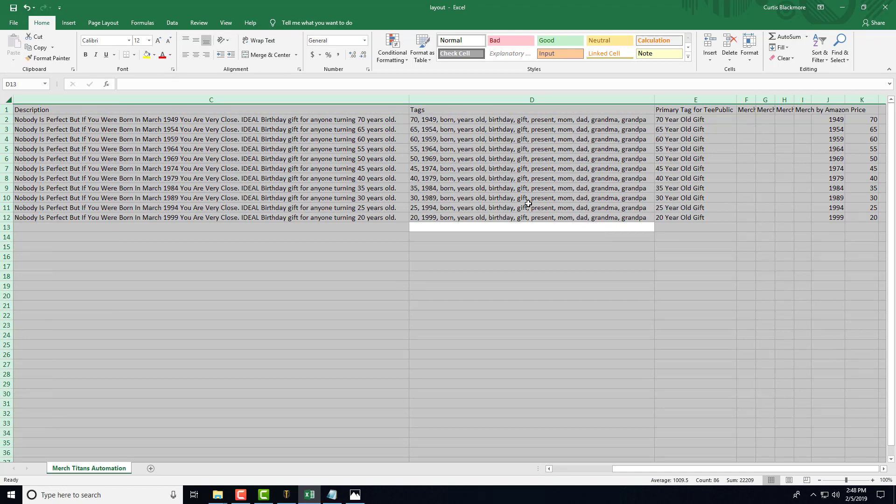
pyautogui.click(206, 188)
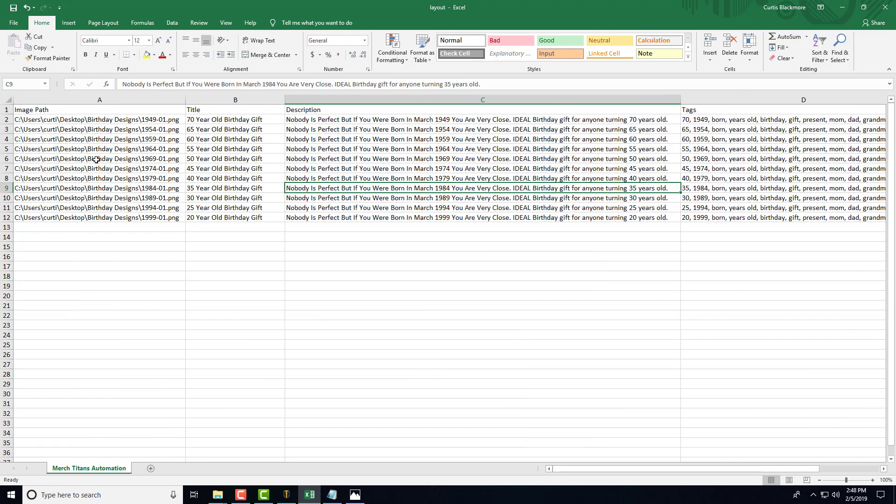
pyautogui.click(99, 119)
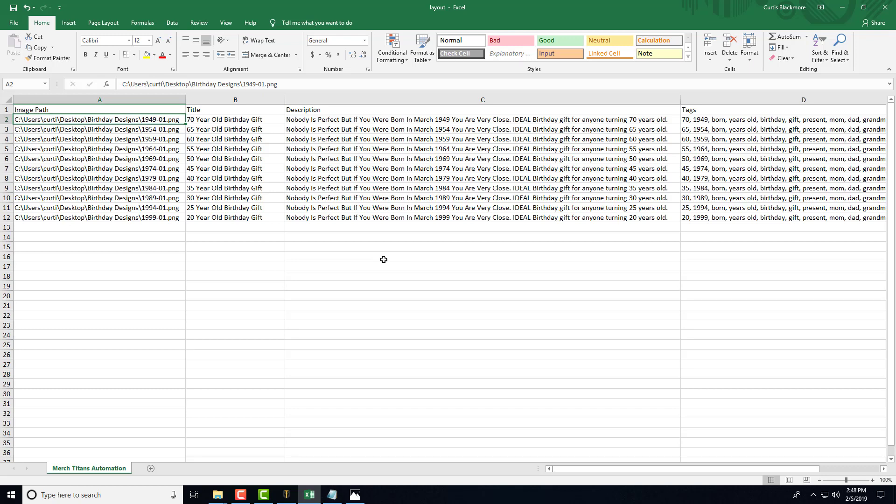
pyautogui.moveTo(377, 446)
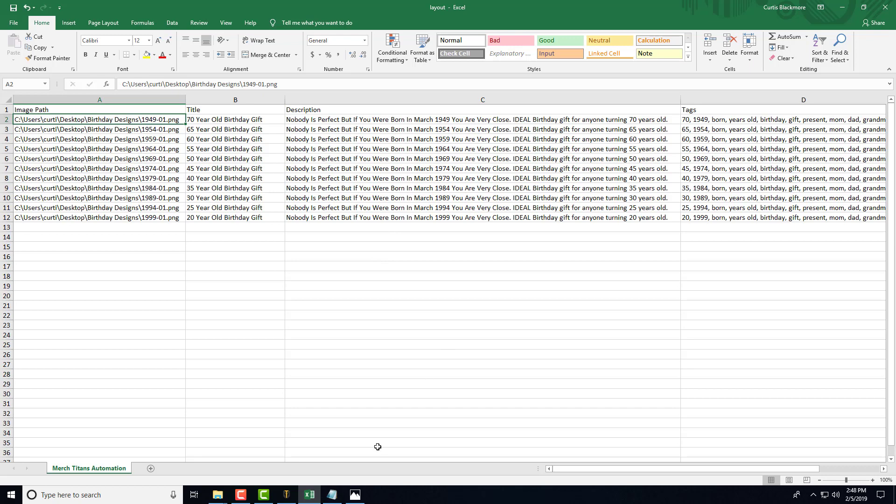
# Load layout.xlsx from March_Birthday_Data as the XLSX file and show Printful's B, C, D columns
pyautogui.click(285, 494)
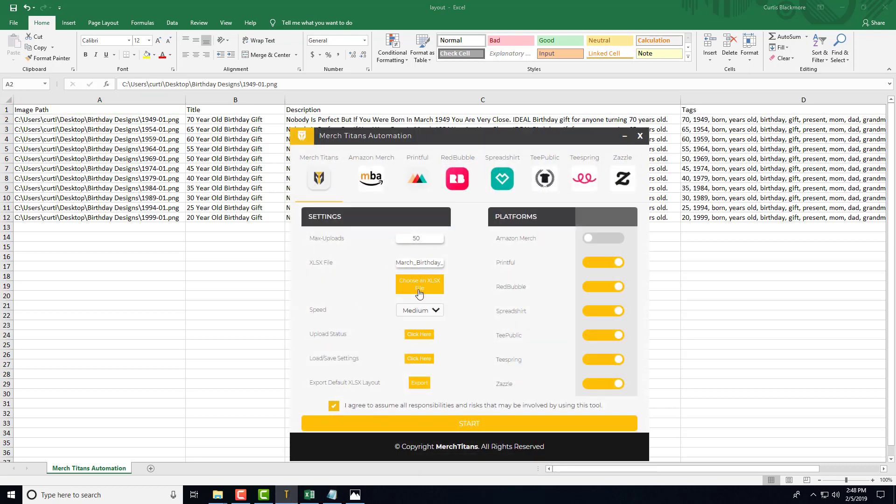
pyautogui.click(419, 284)
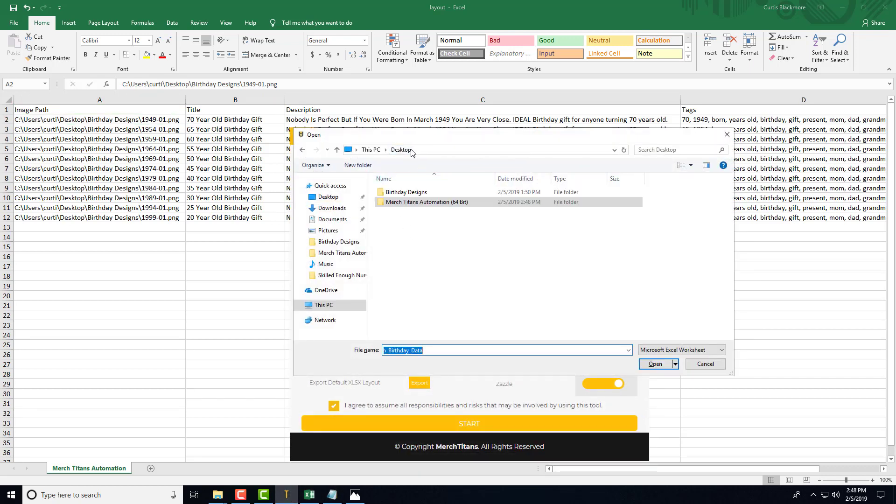
pyautogui.write('March_Birthday_Data')
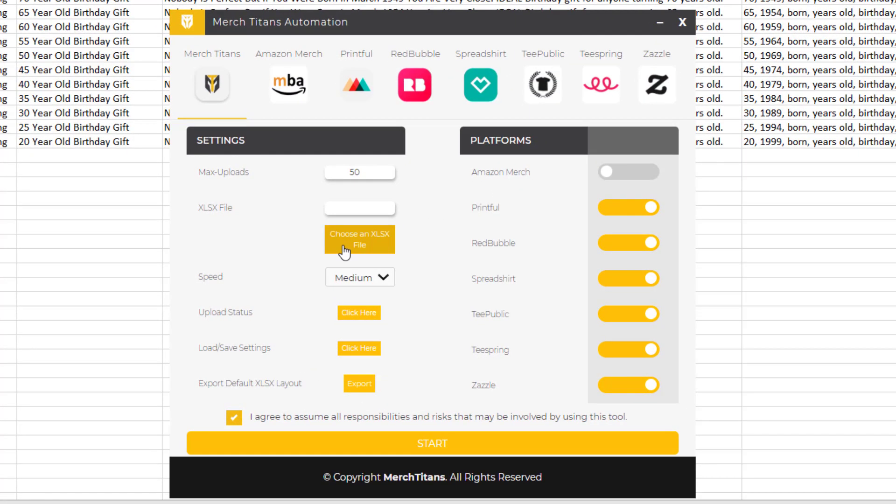
pyautogui.click(359, 239)
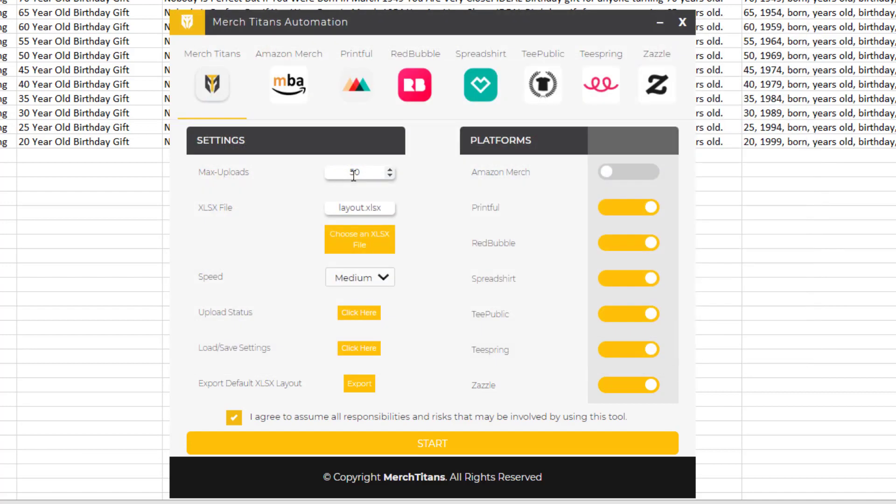
pyautogui.click(356, 54)
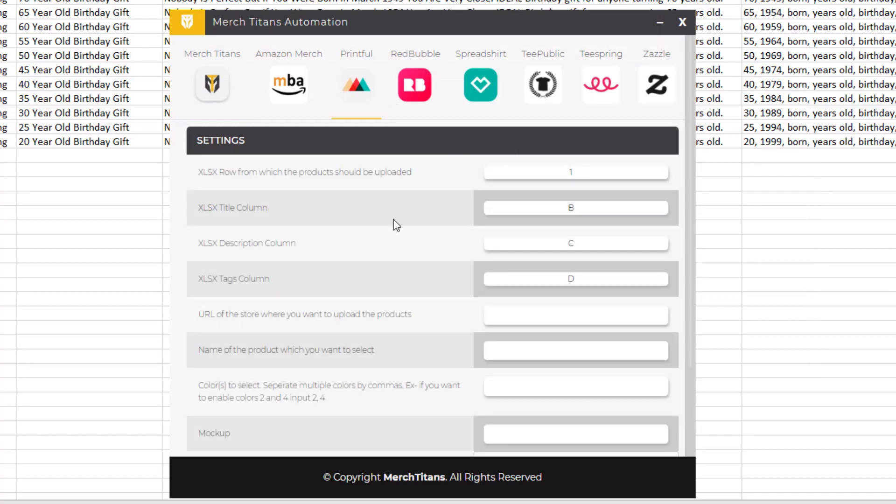
pyautogui.moveTo(435, 236)
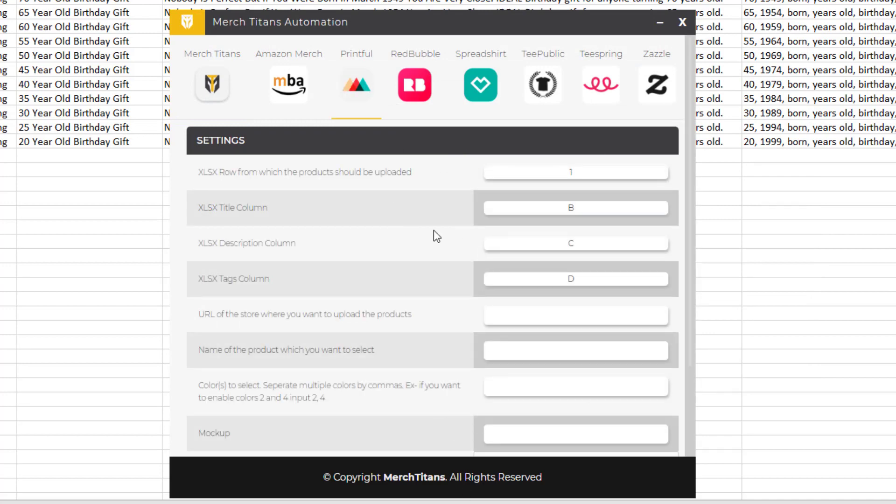